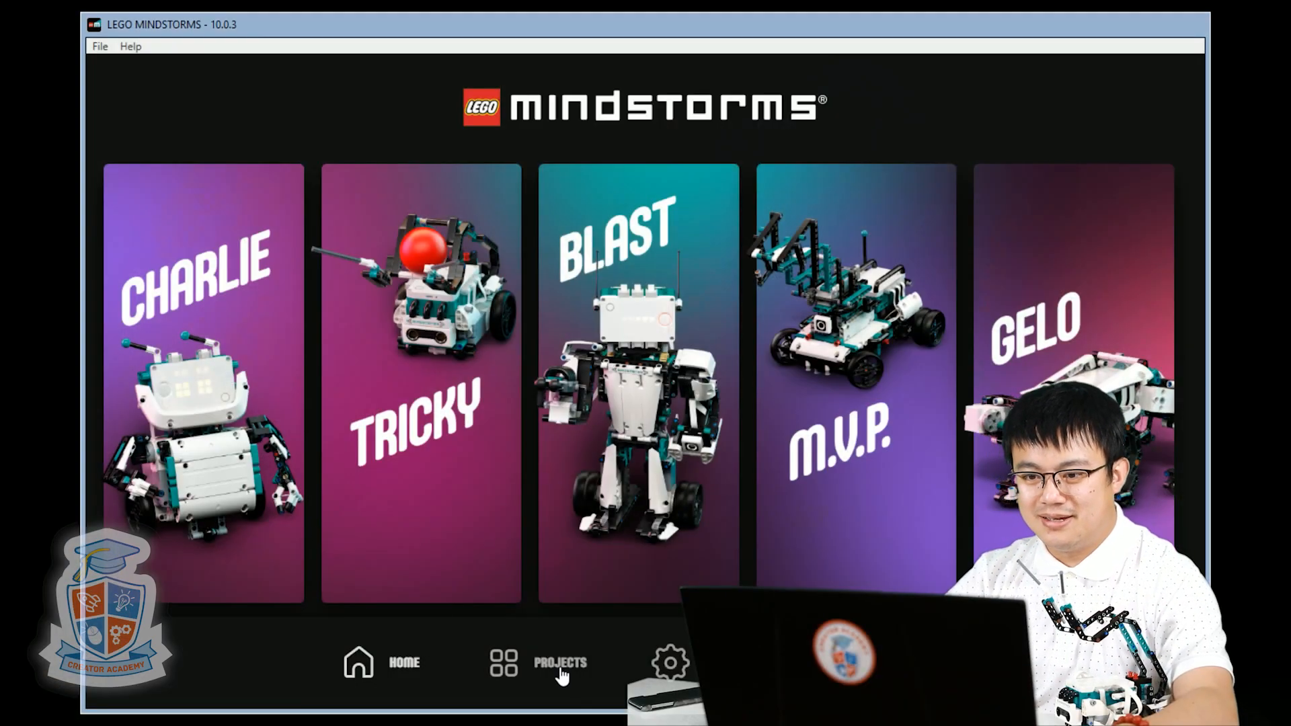
# Create a new Python project, Project 11, and open its tab options menu
pyautogui.click(559, 662)
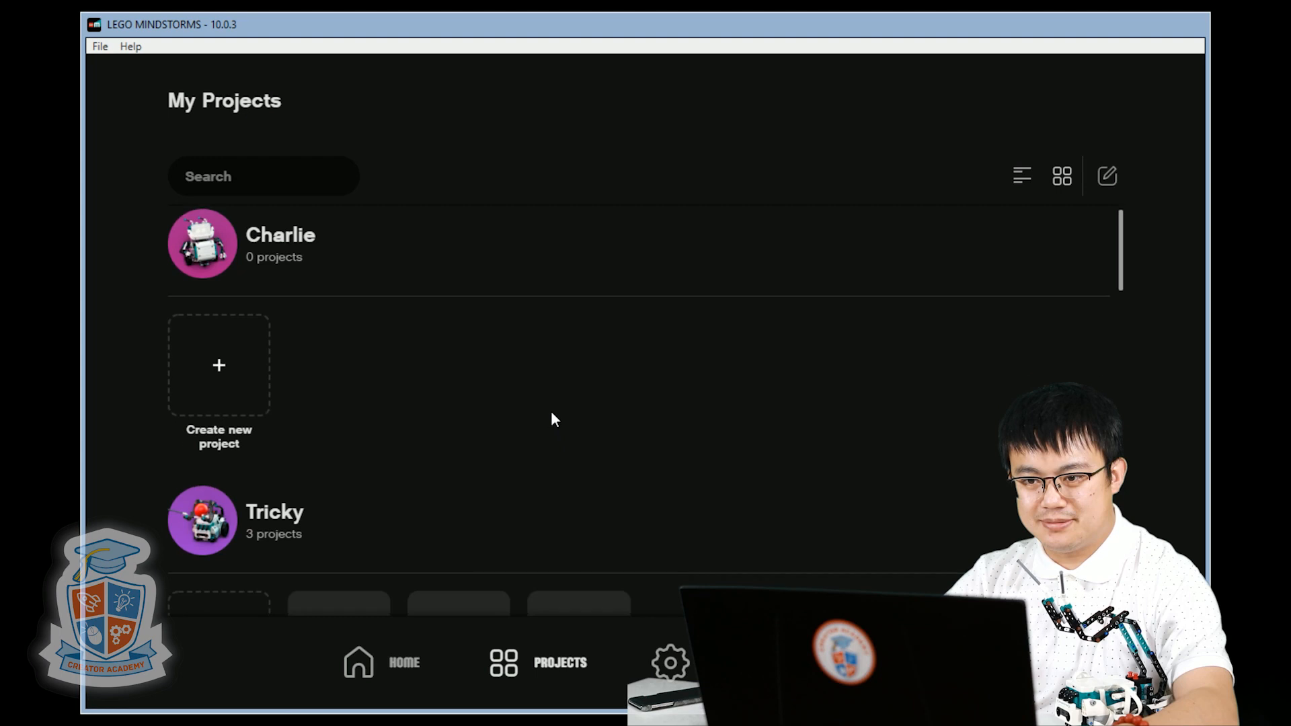
pyautogui.scroll(-3)
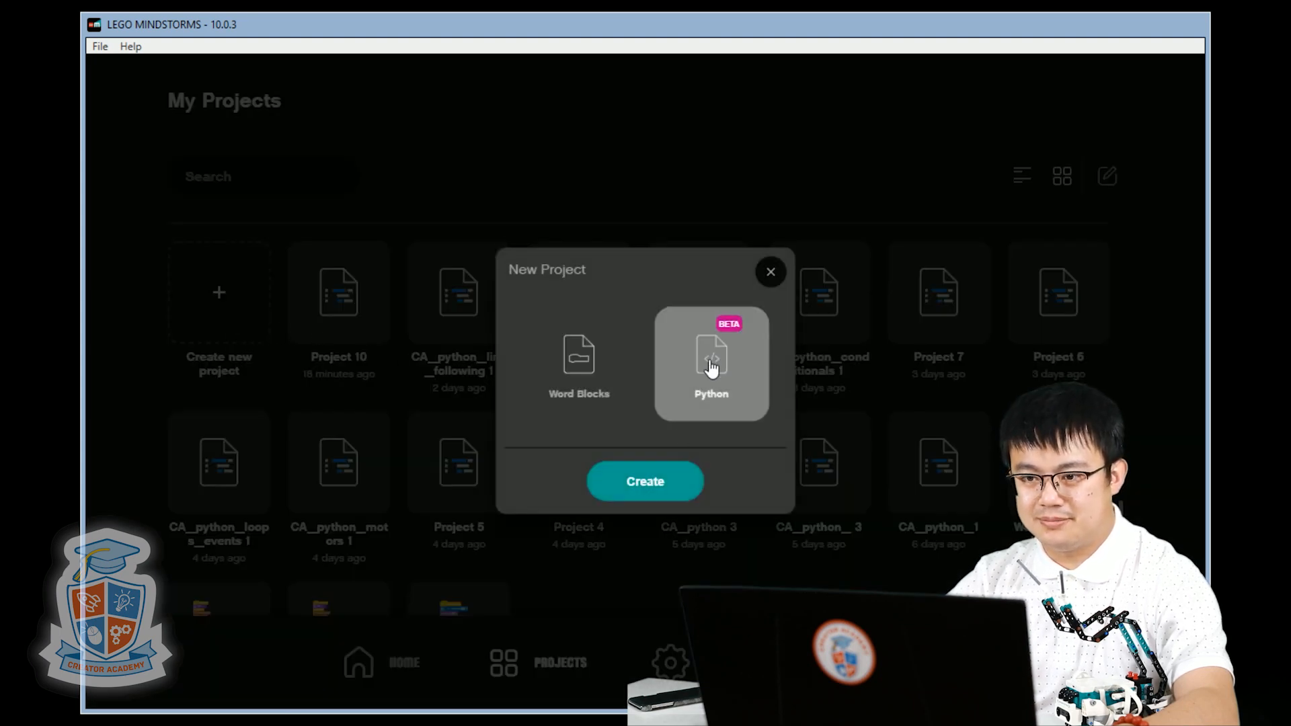
pyautogui.click(645, 481)
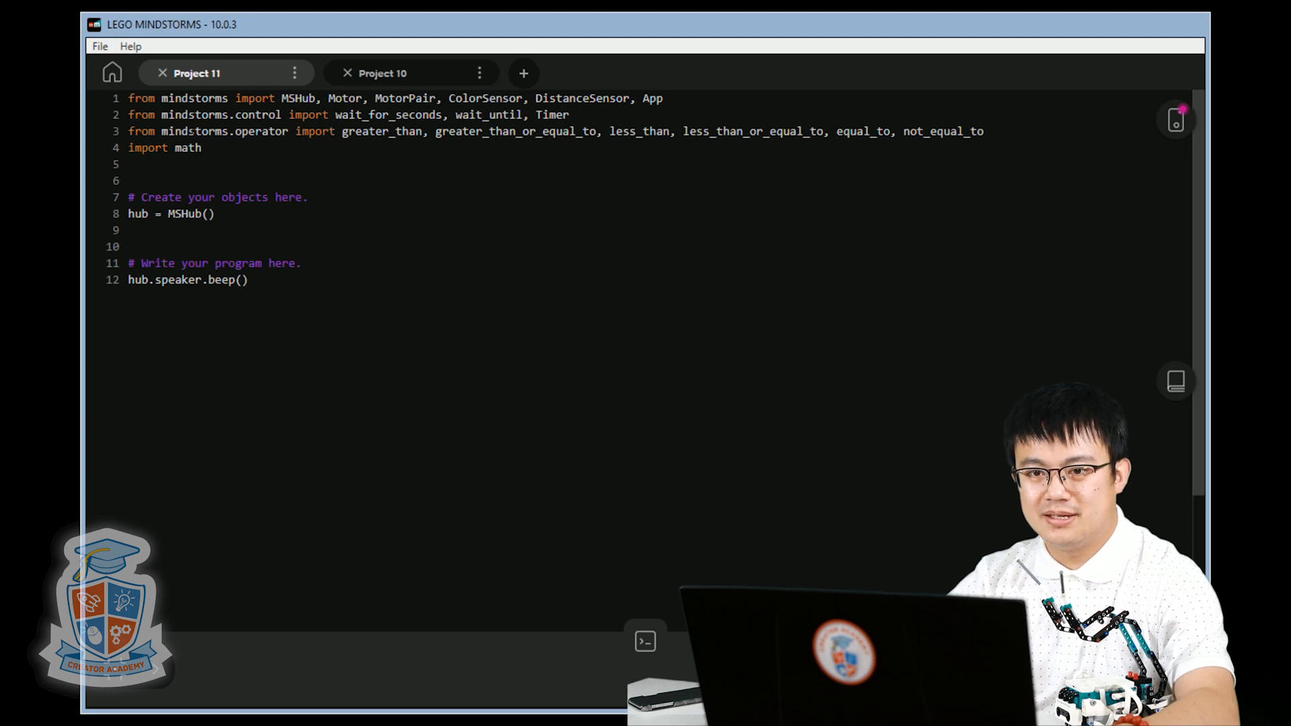
pyautogui.click(294, 73)
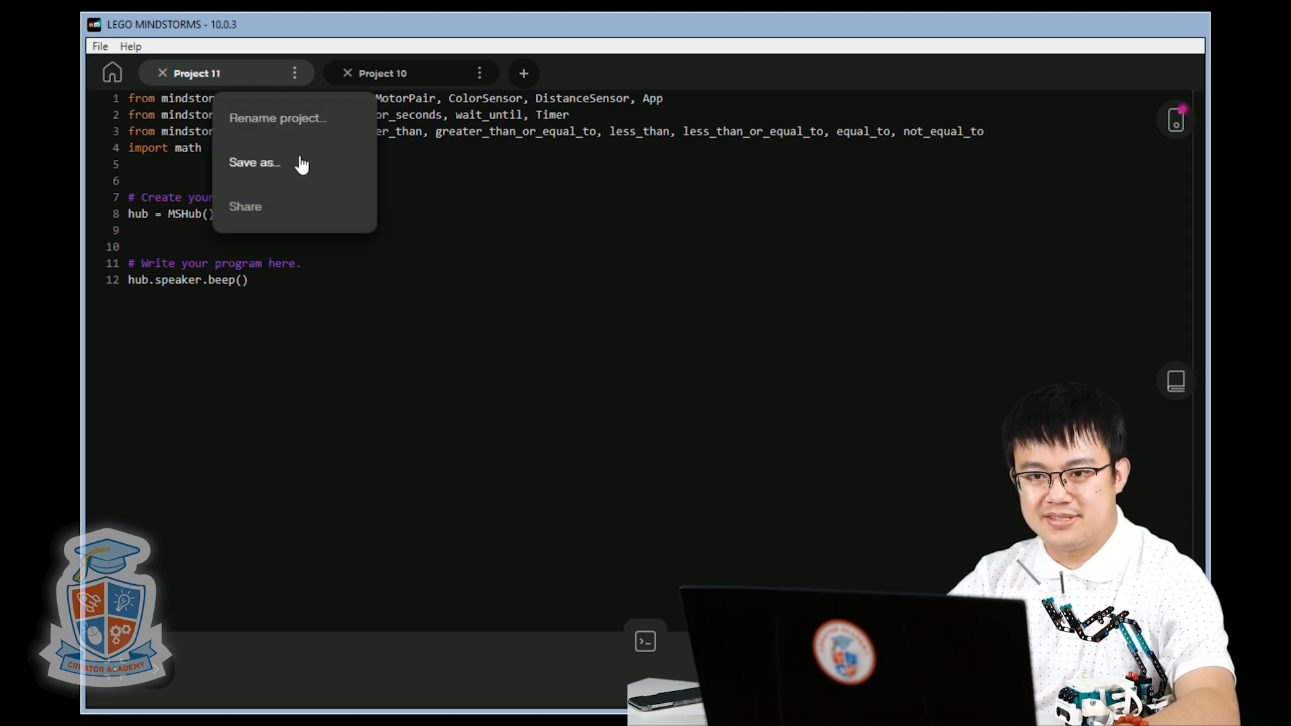
pyautogui.moveTo(910, 375)
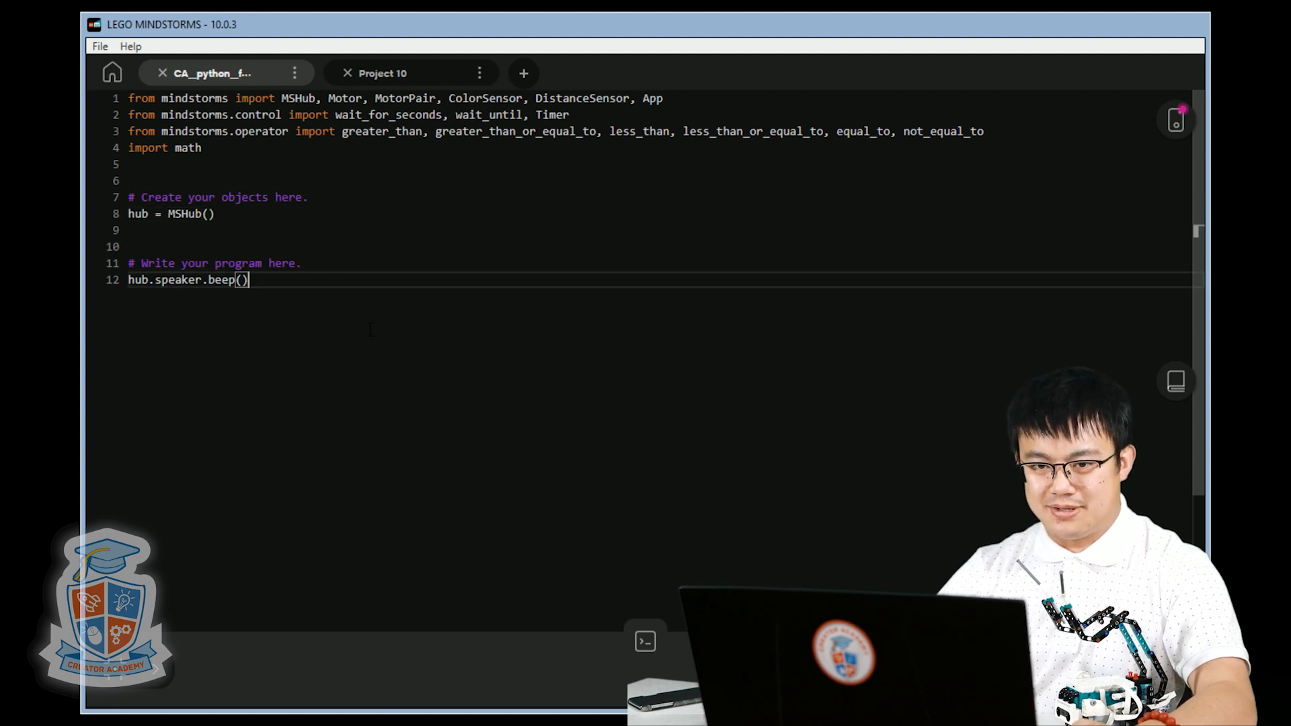
# Define wheels = MotorPair('A','B') on empty line 9
pyautogui.click(164, 230)
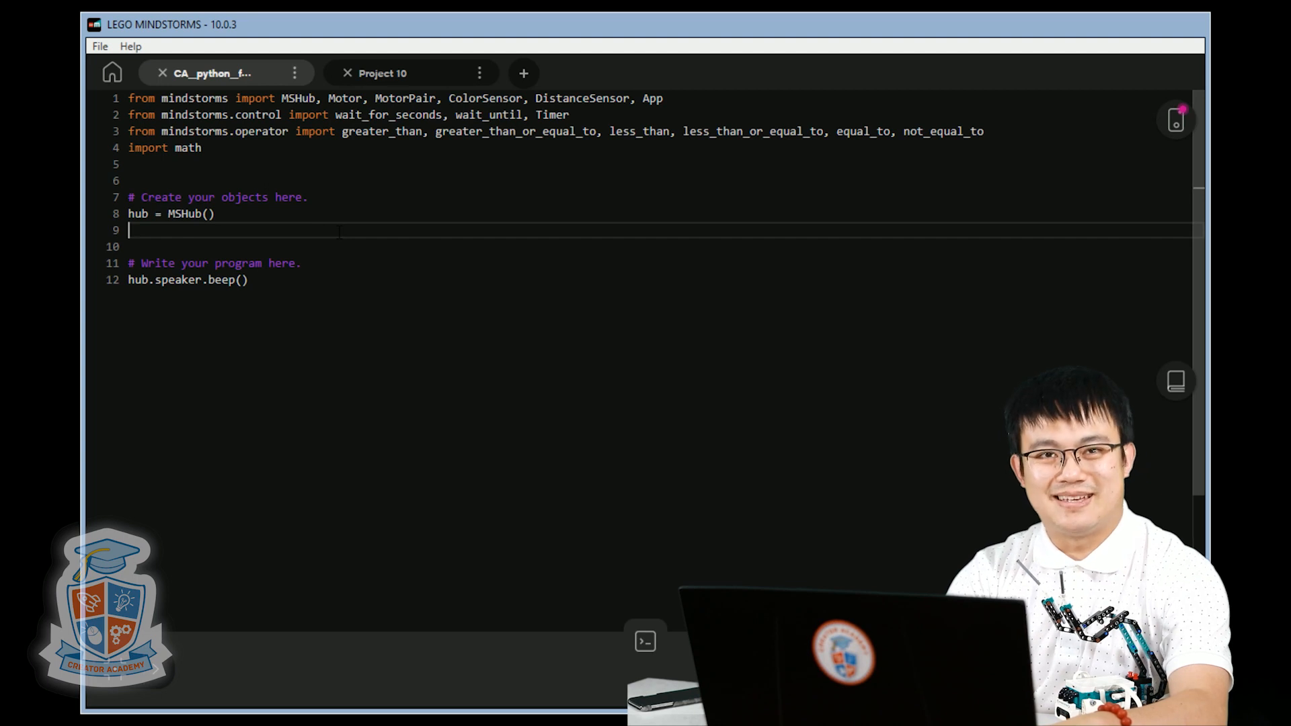
pyautogui.write('whee')
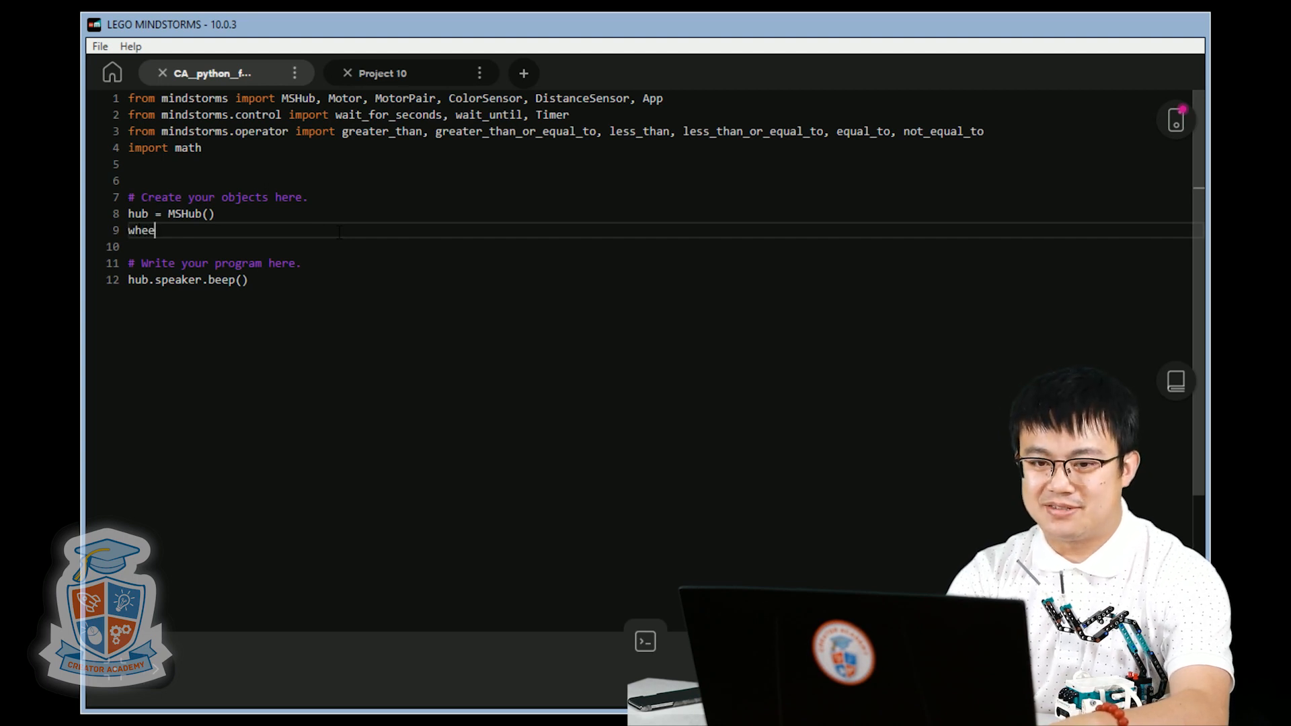
pyautogui.write('ls =')
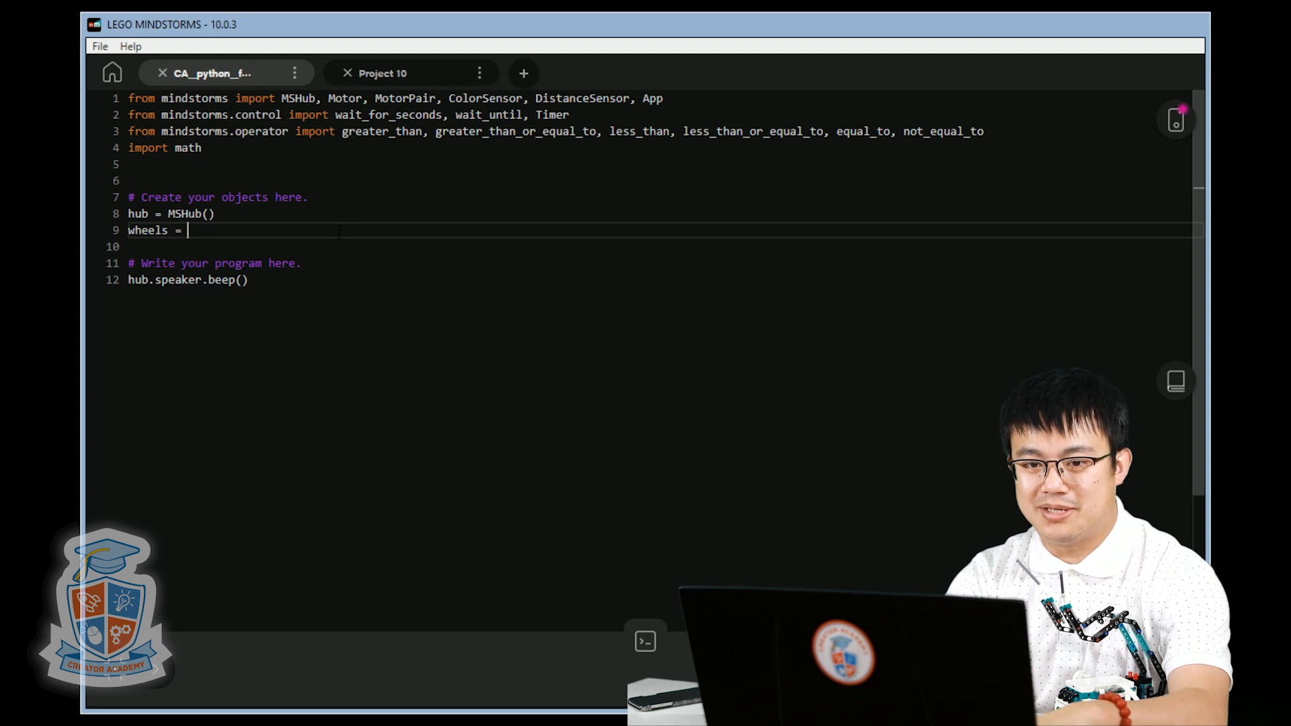
pyautogui.write('Mo')
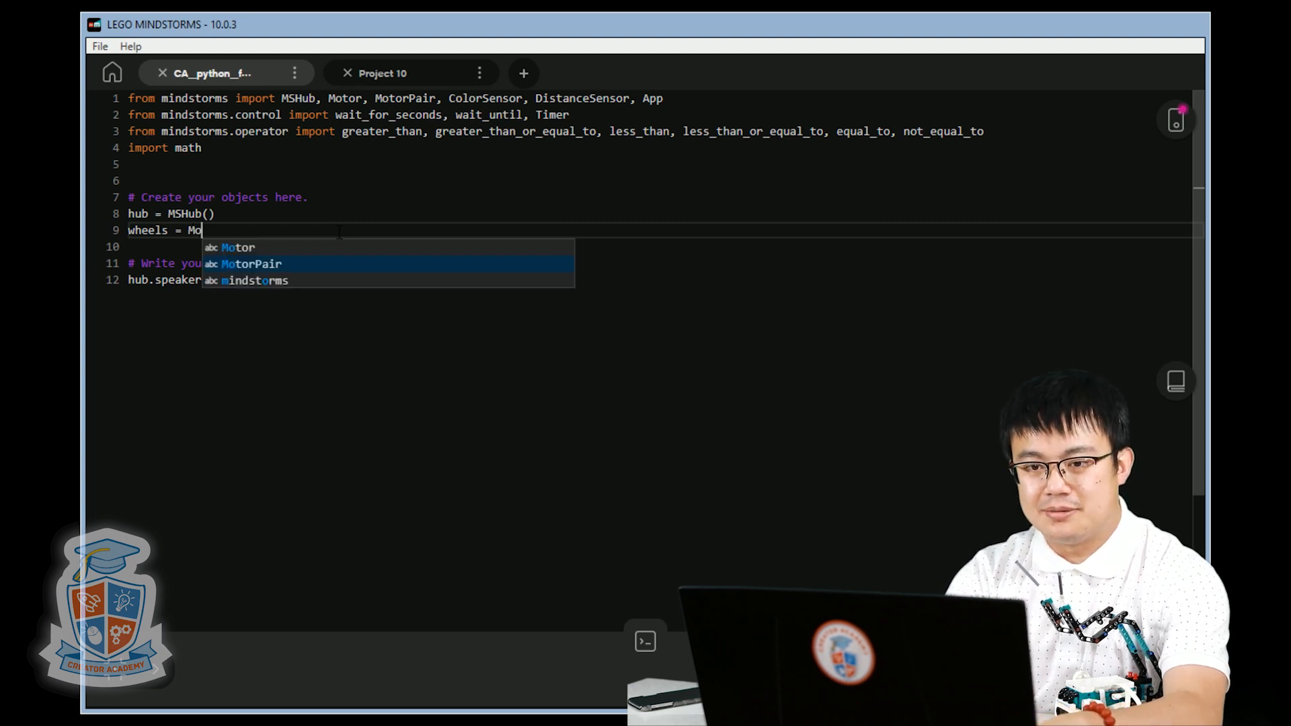
pyautogui.click(251, 263)
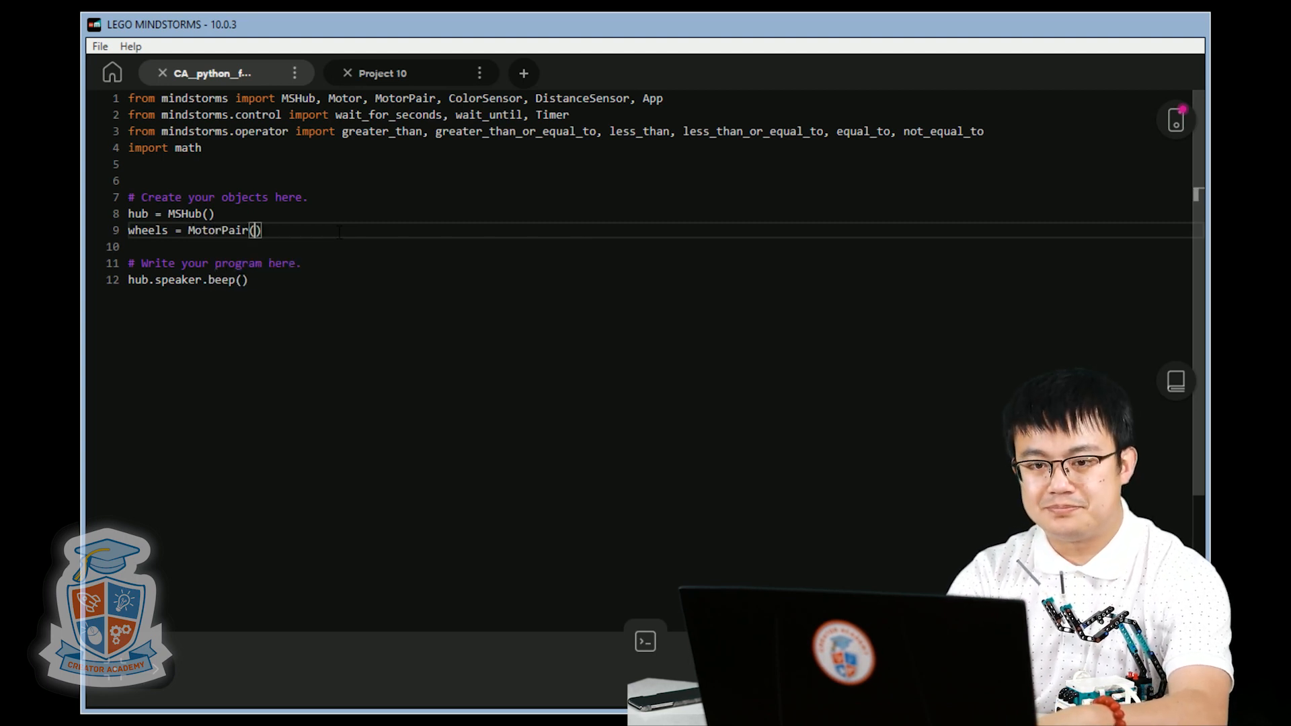
pyautogui.write("'A'")
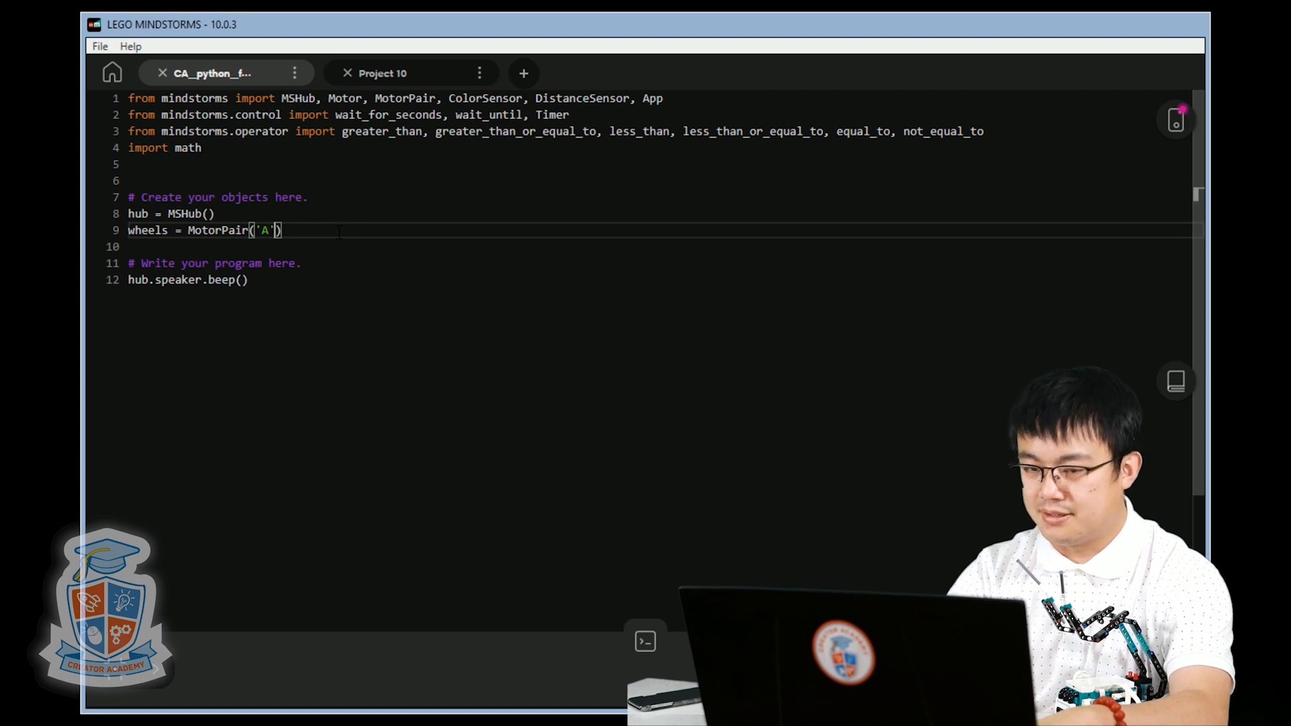
pyautogui.write(",'B'")
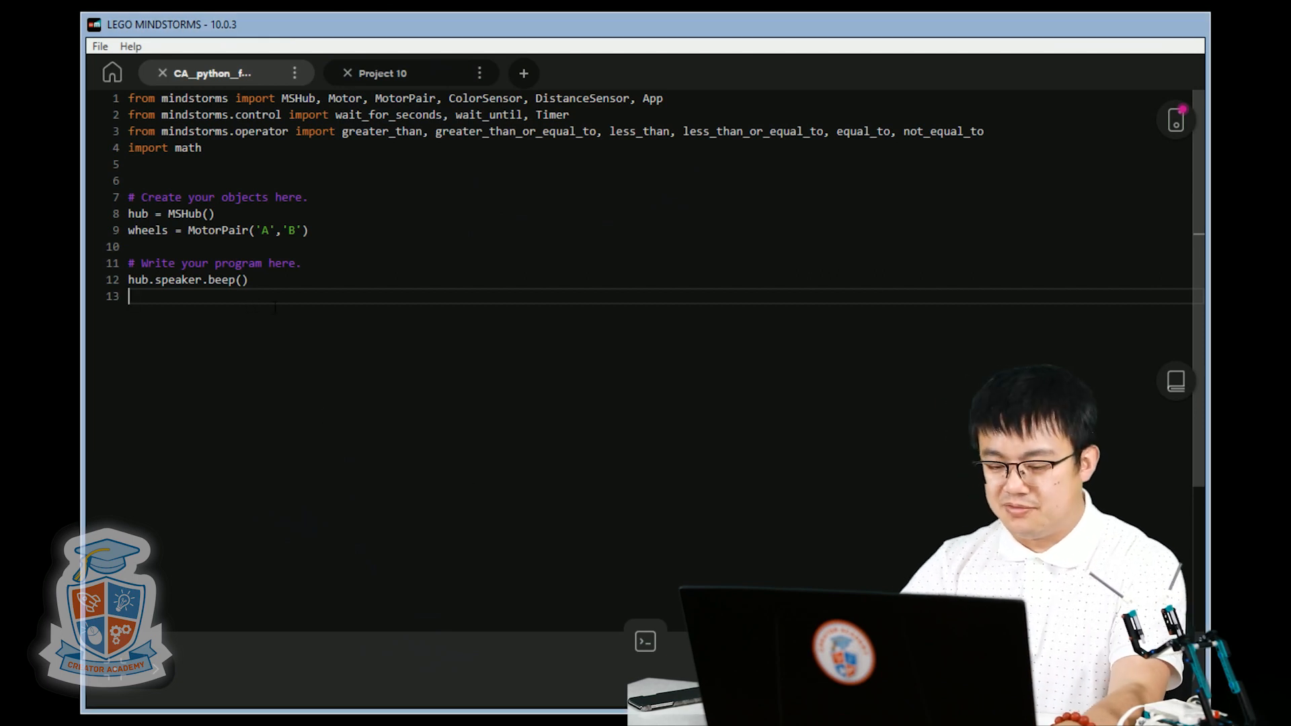
pyautogui.write('wh')
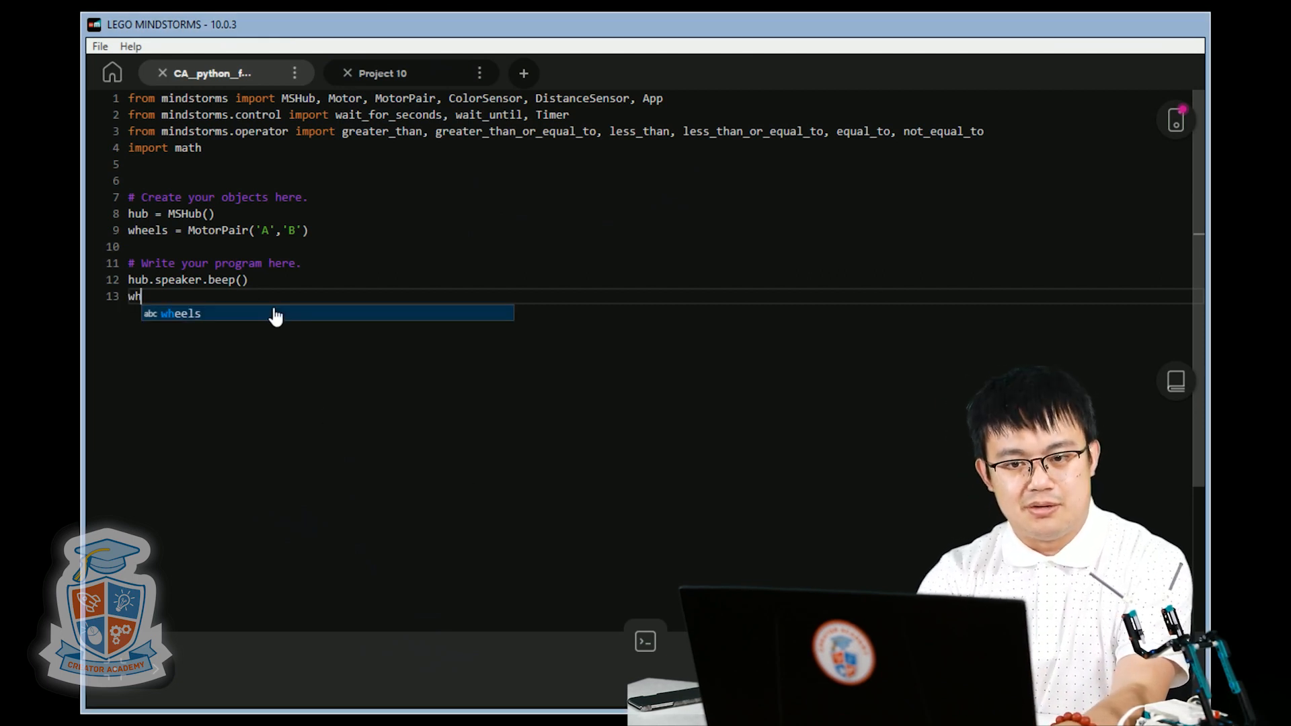
pyautogui.write('heels.move')
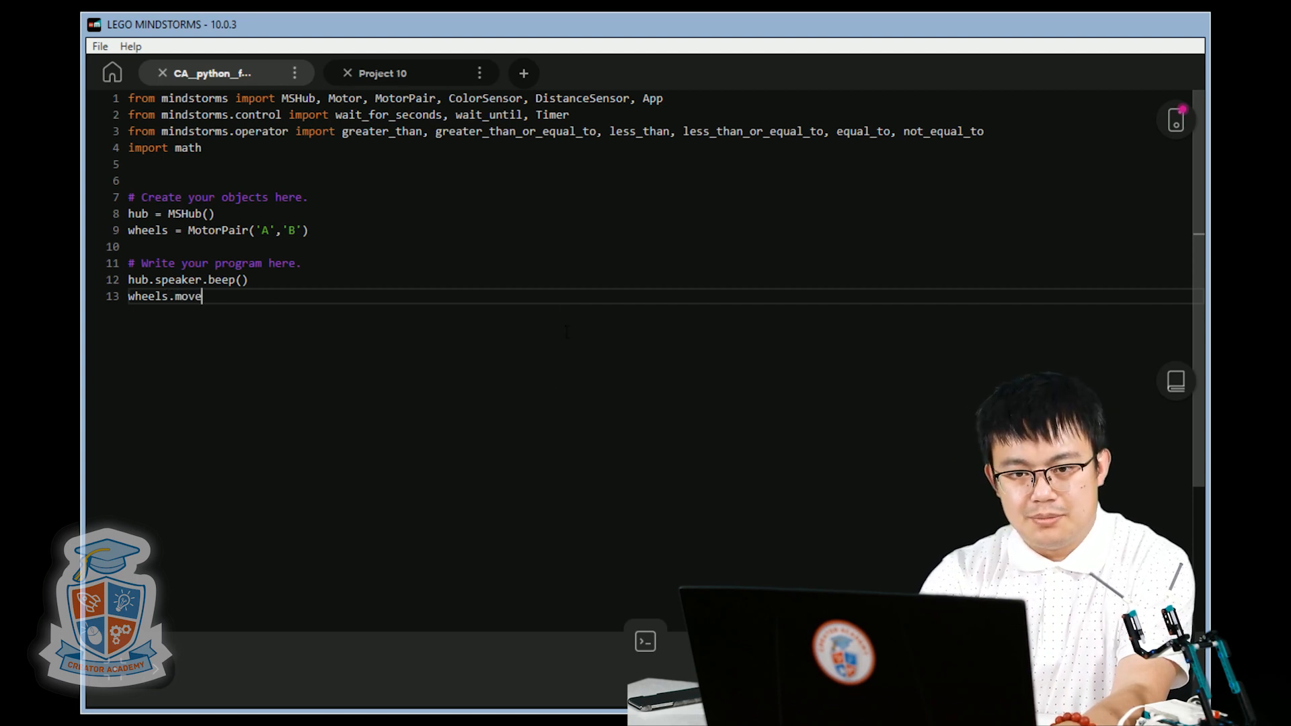
pyautogui.write('()')
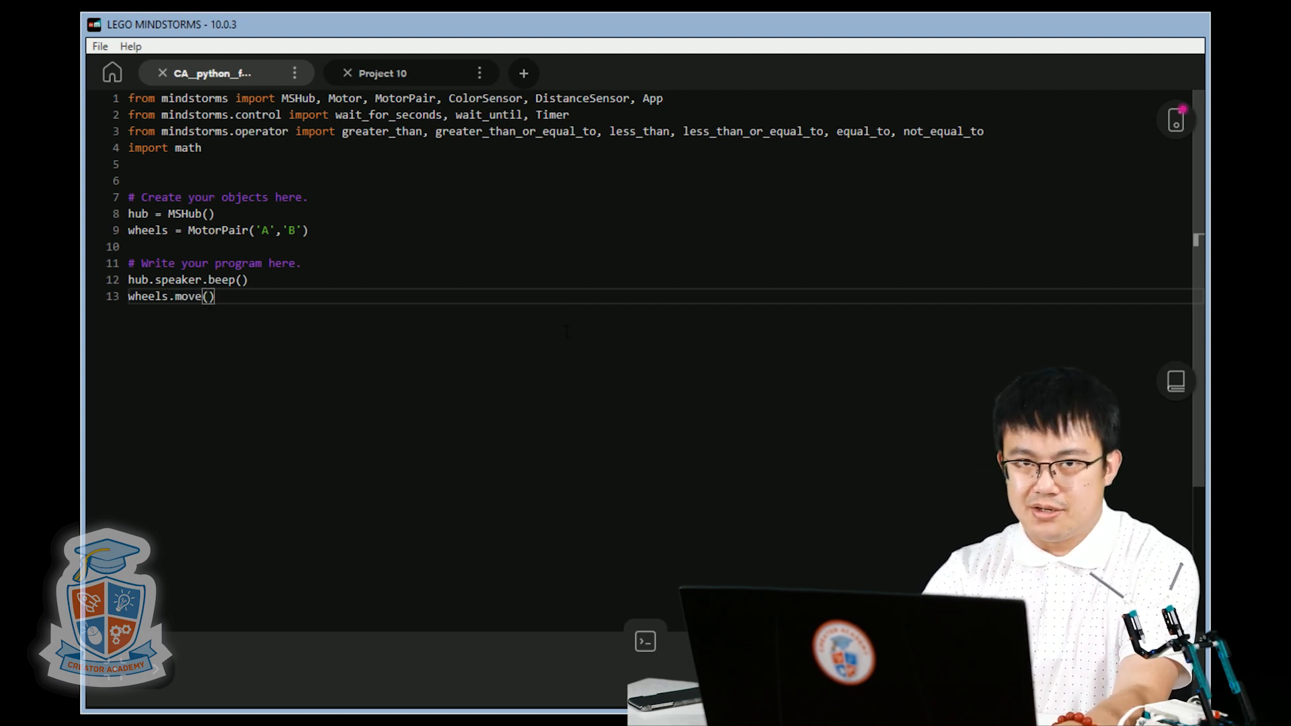
pyautogui.write("90,'degree")
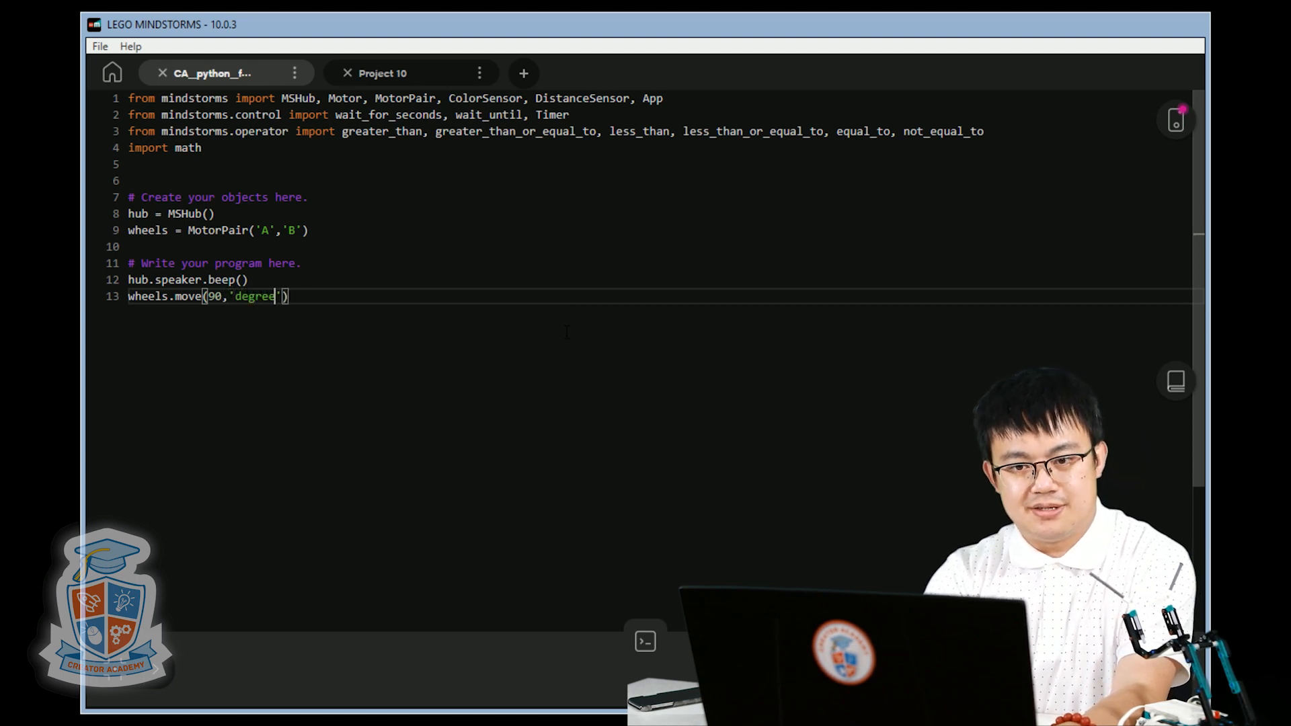
pyautogui.write('s')
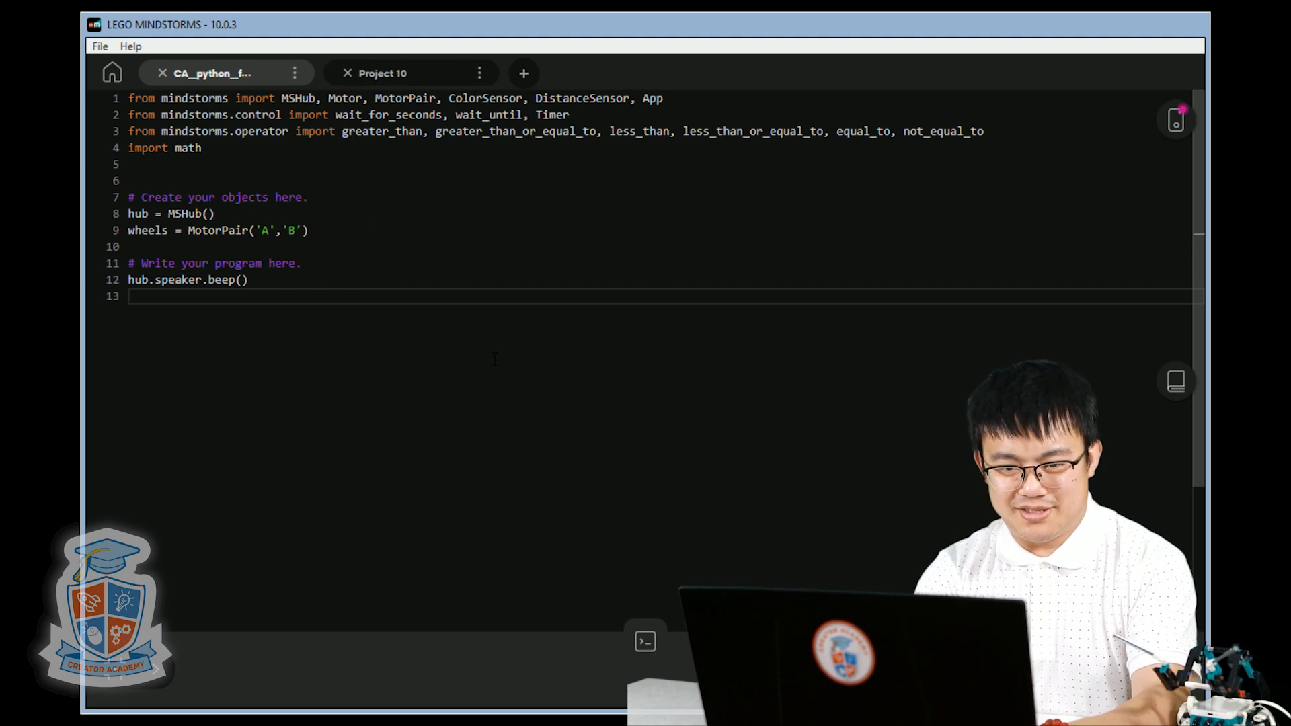
# Write the loop header while hub.motion_sensor.get_yaw_angle()<90: on line 13
pyautogui.write('while')
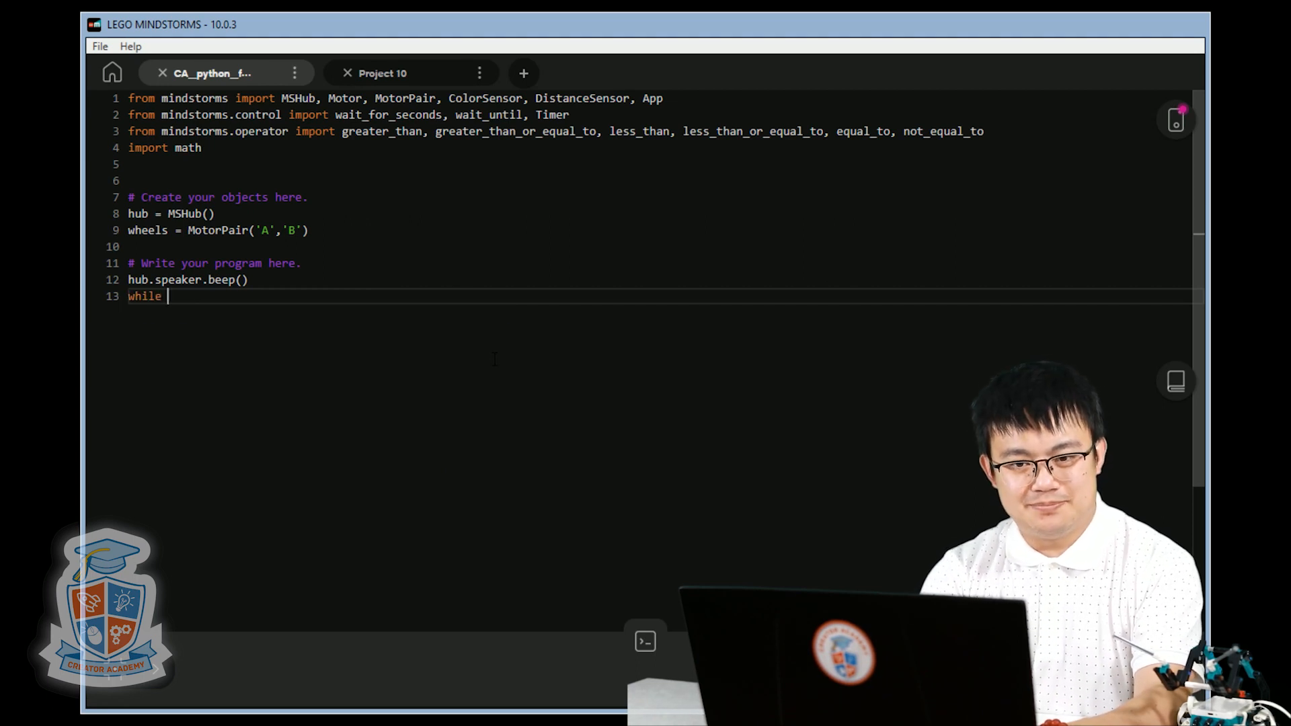
pyautogui.write('hub.')
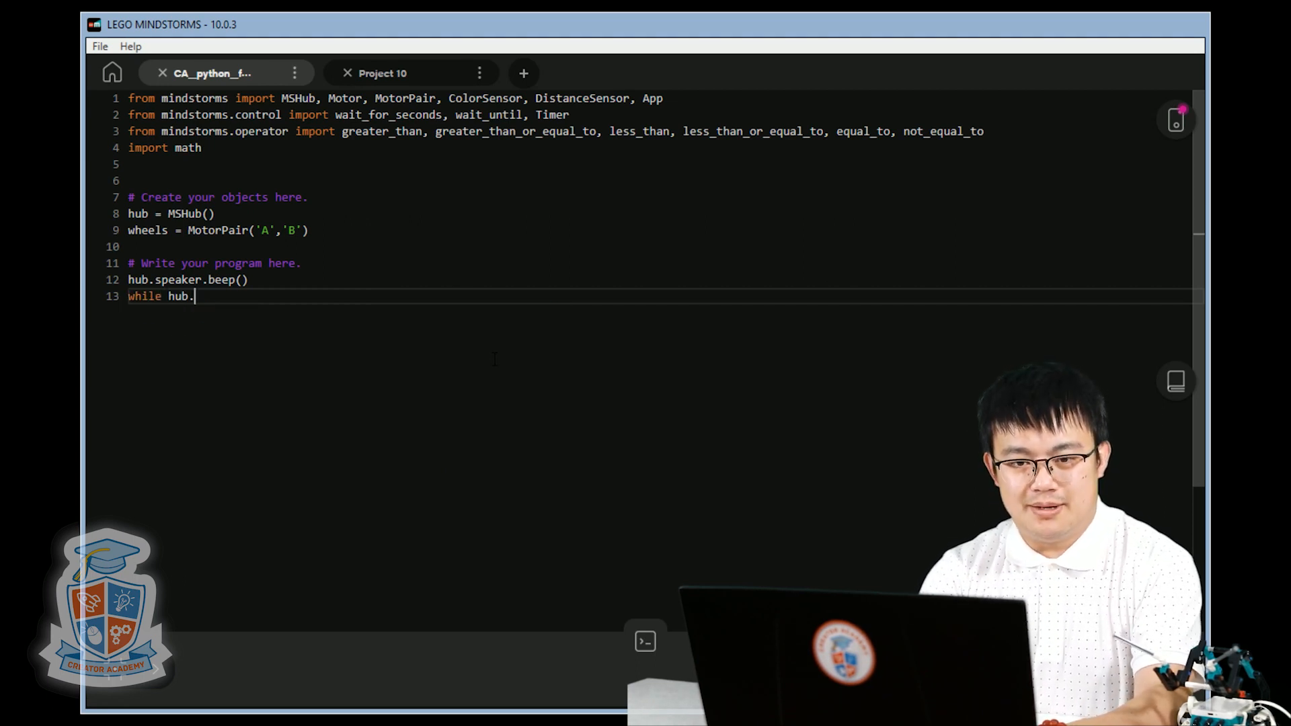
pyautogui.write('motion_sen')
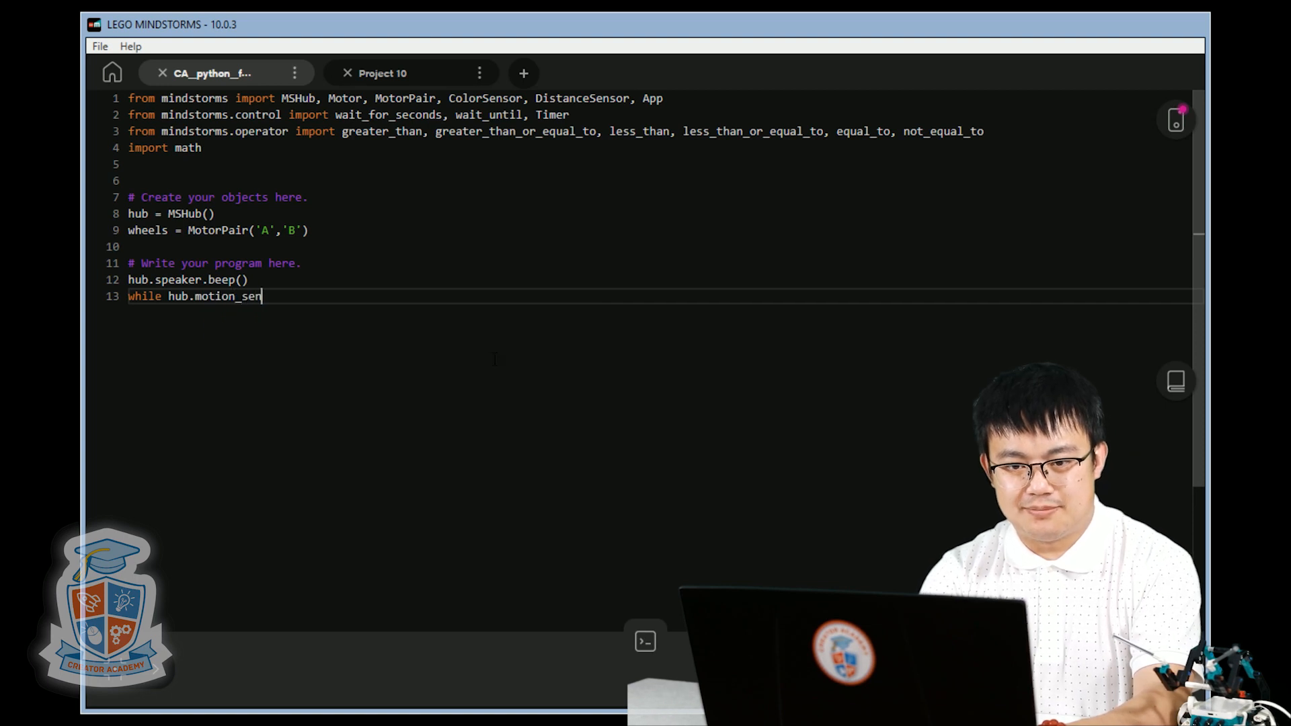
pyautogui.write('sor')
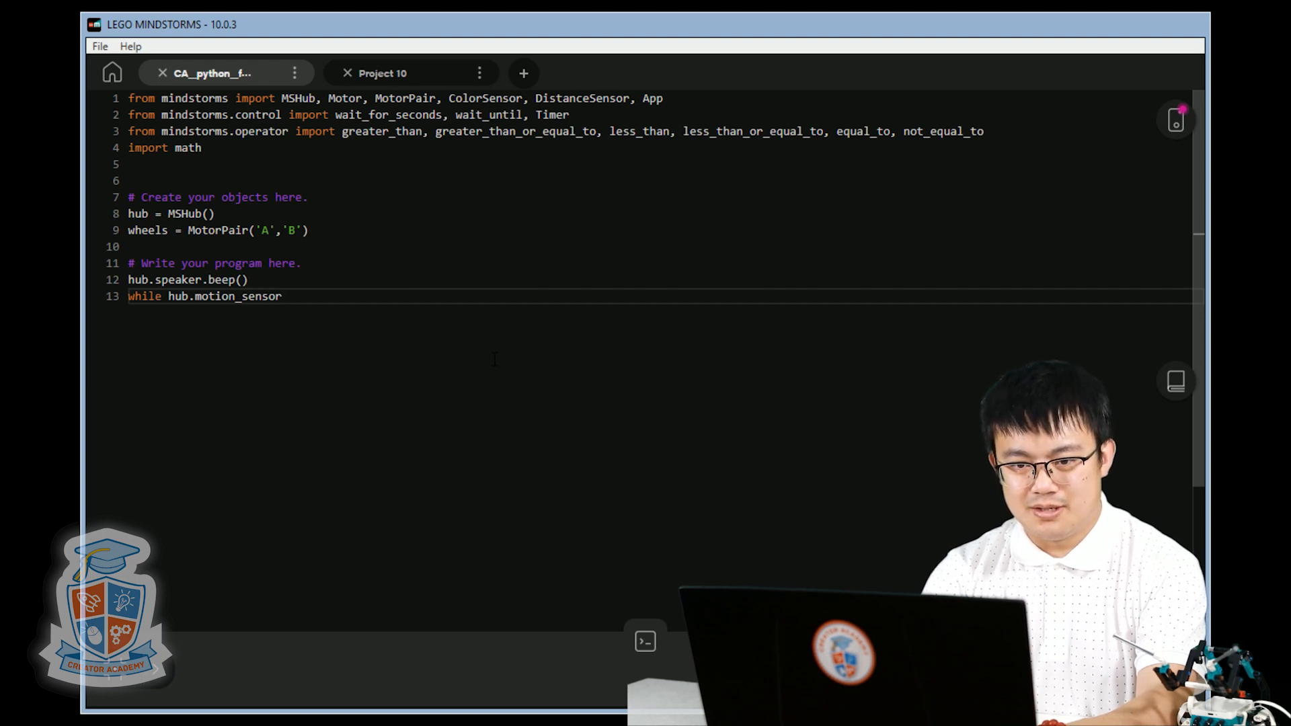
pyautogui.write('.get_y')
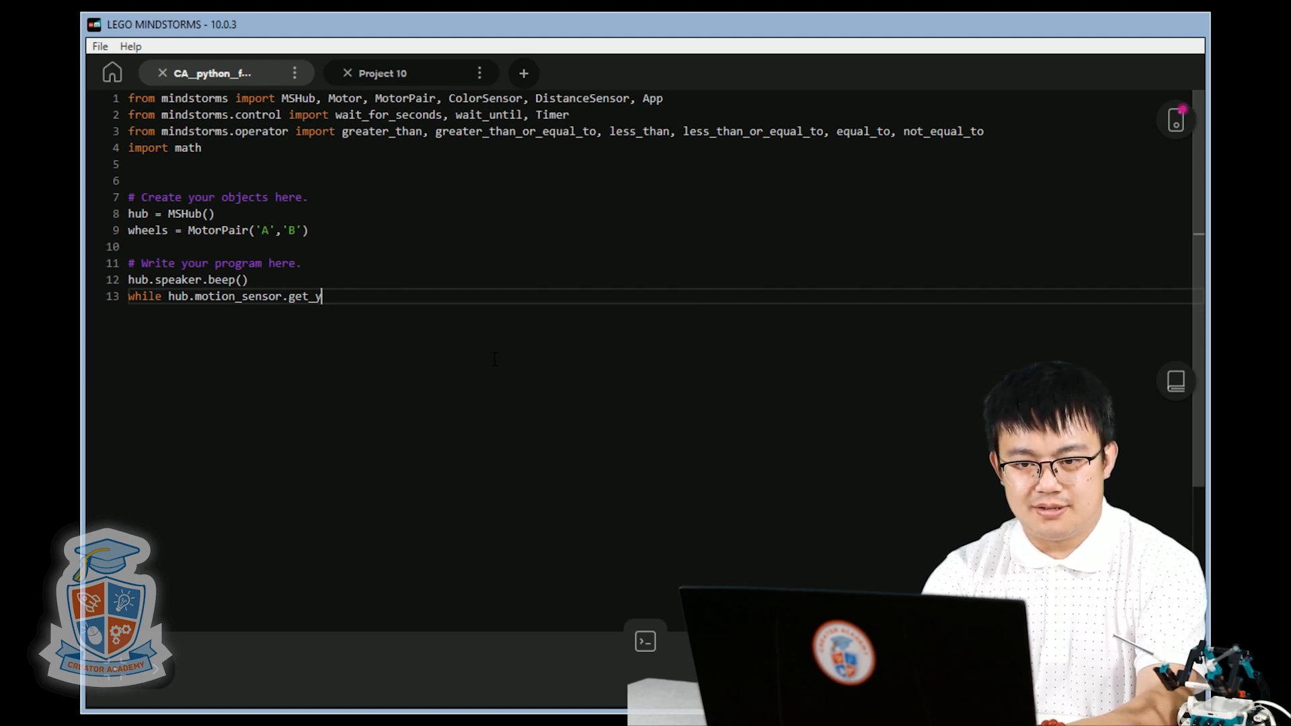
pyautogui.write('aw_angle')
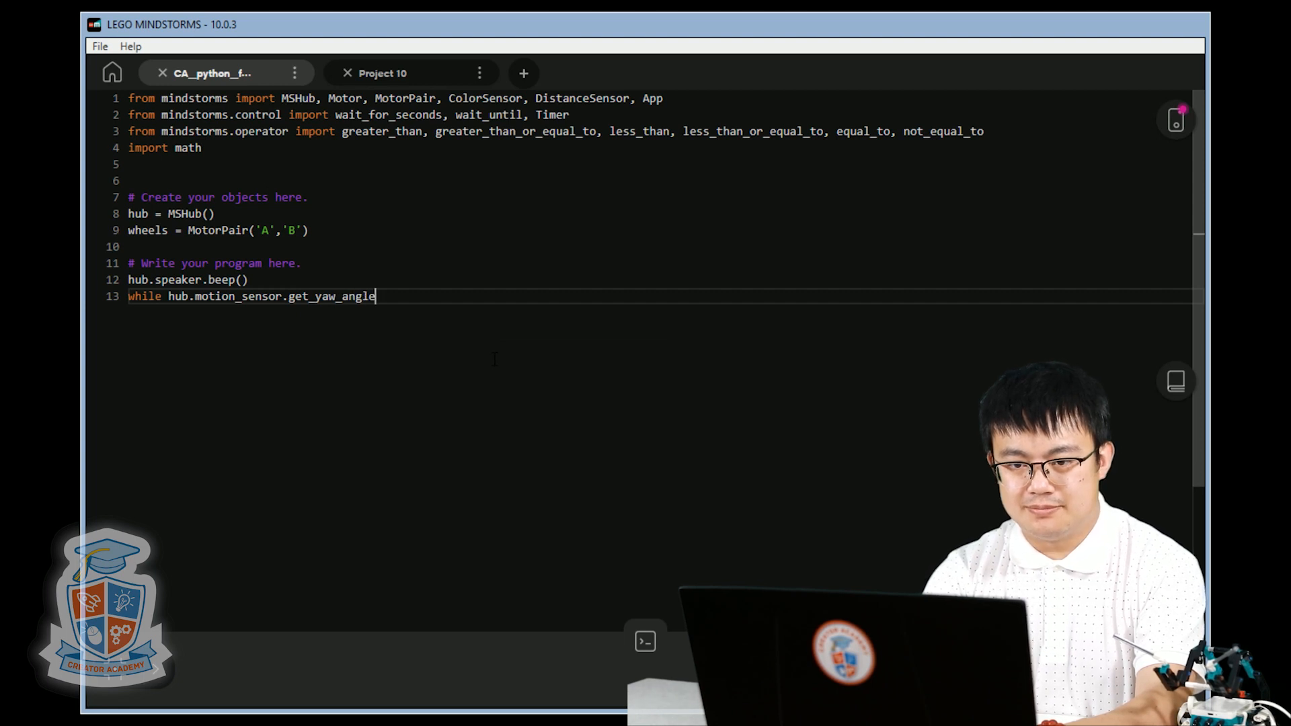
pyautogui.write('()<')
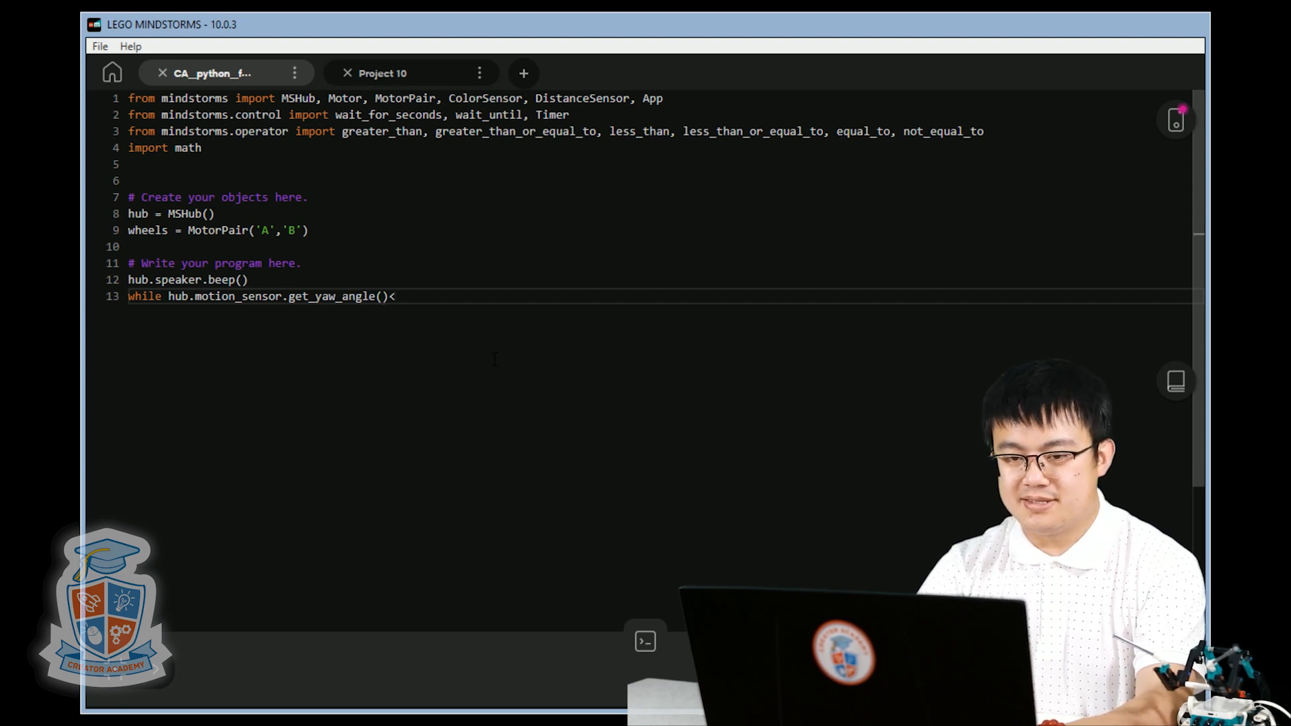
pyautogui.write('90:')
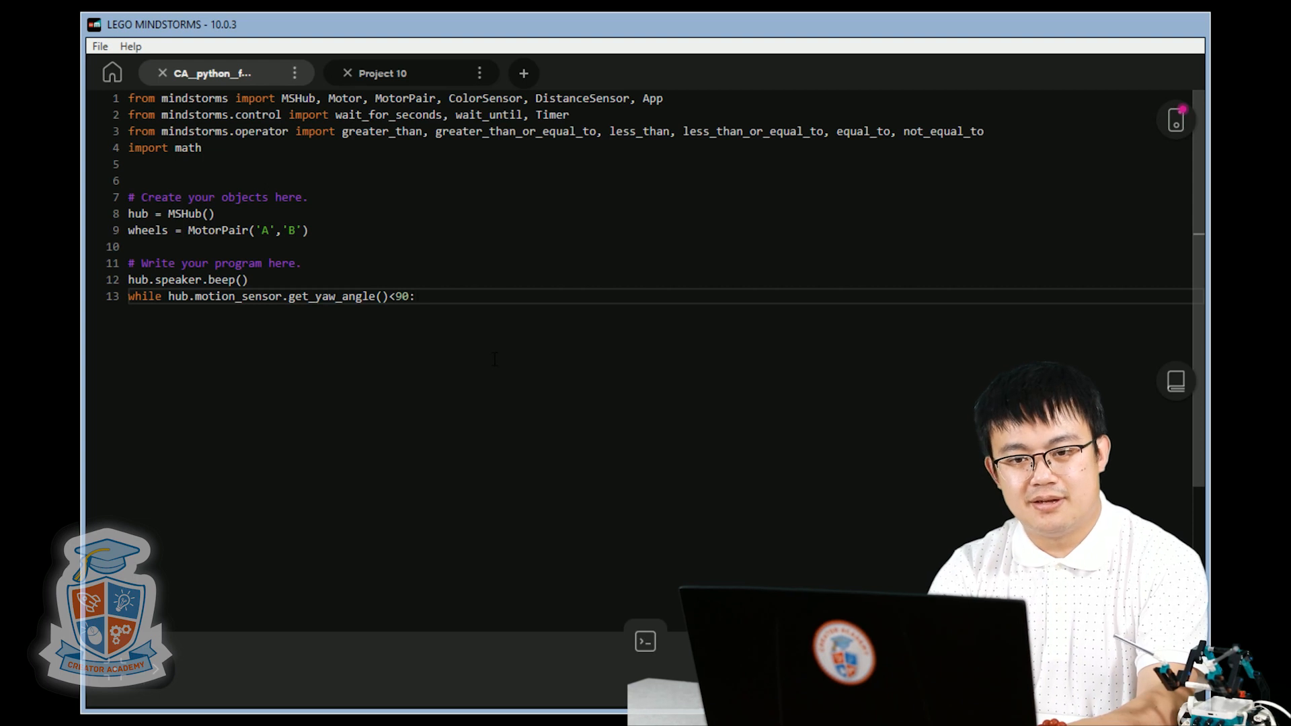
pyautogui.press('enter')
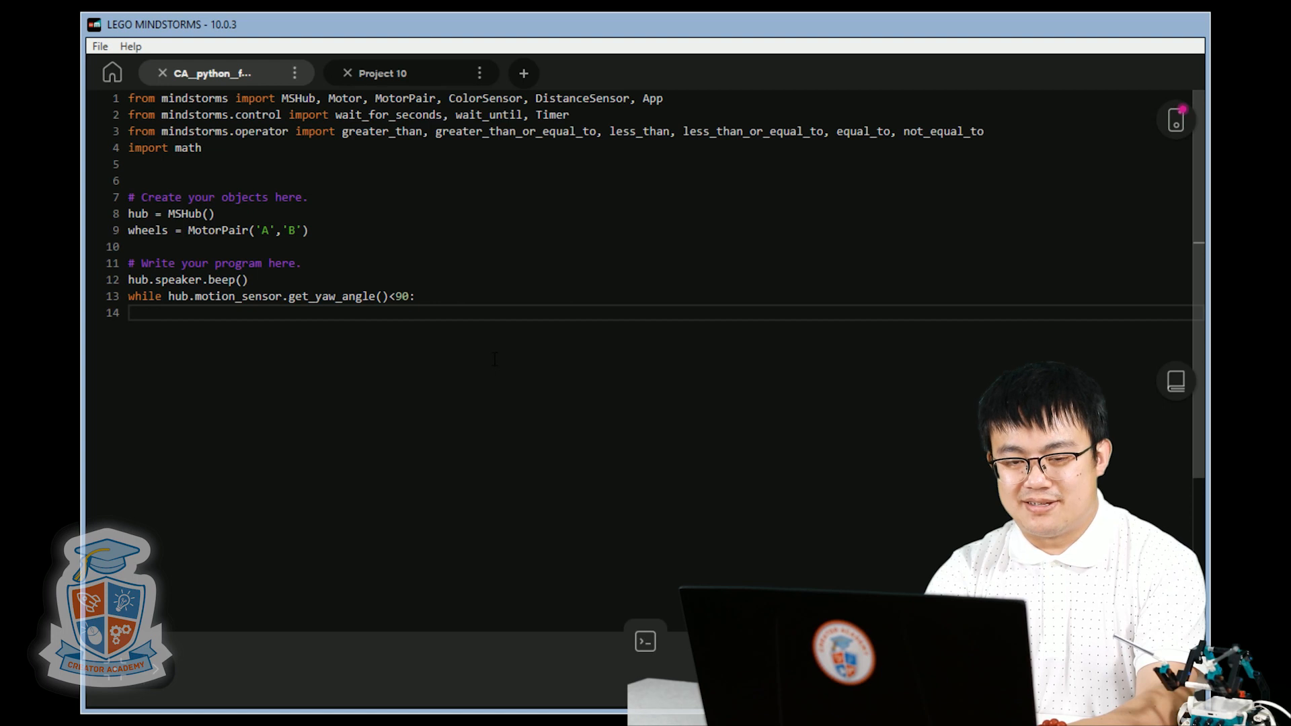
# Make the wheels start at 100 inside the loop with wheels.start(100)
pyautogui.write('wheels')
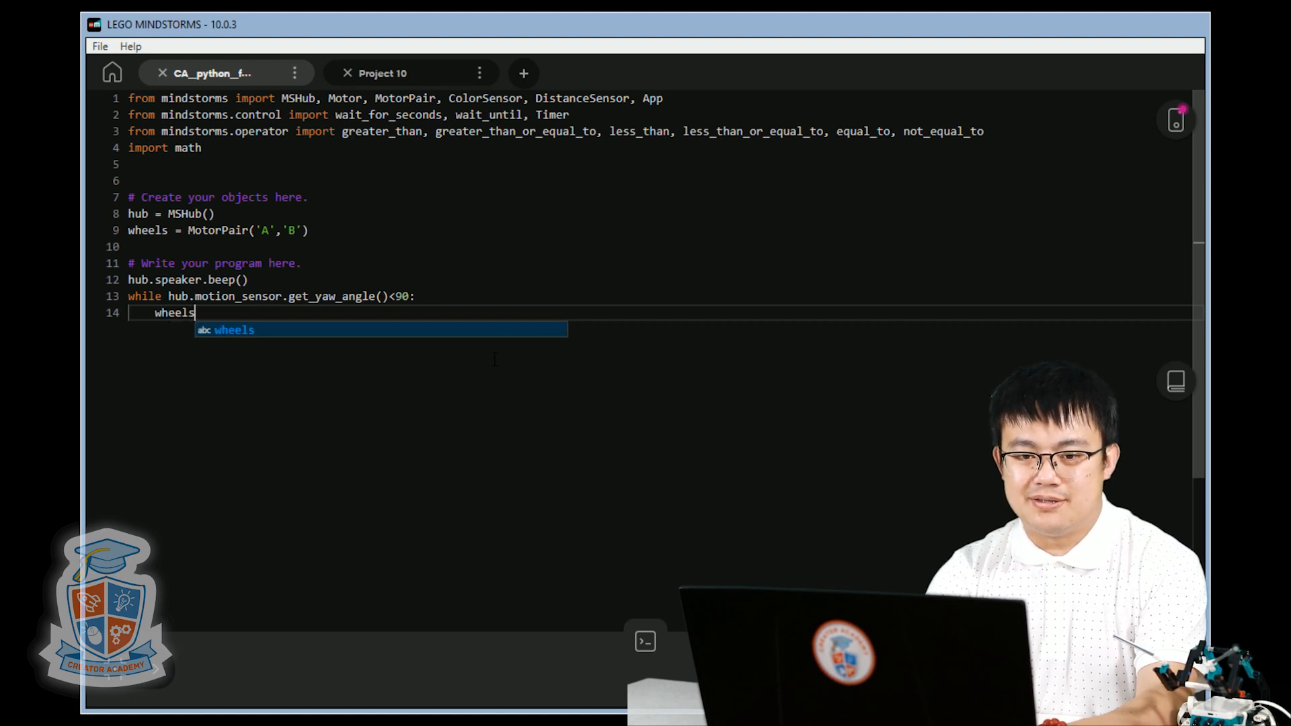
pyautogui.write('.start()')
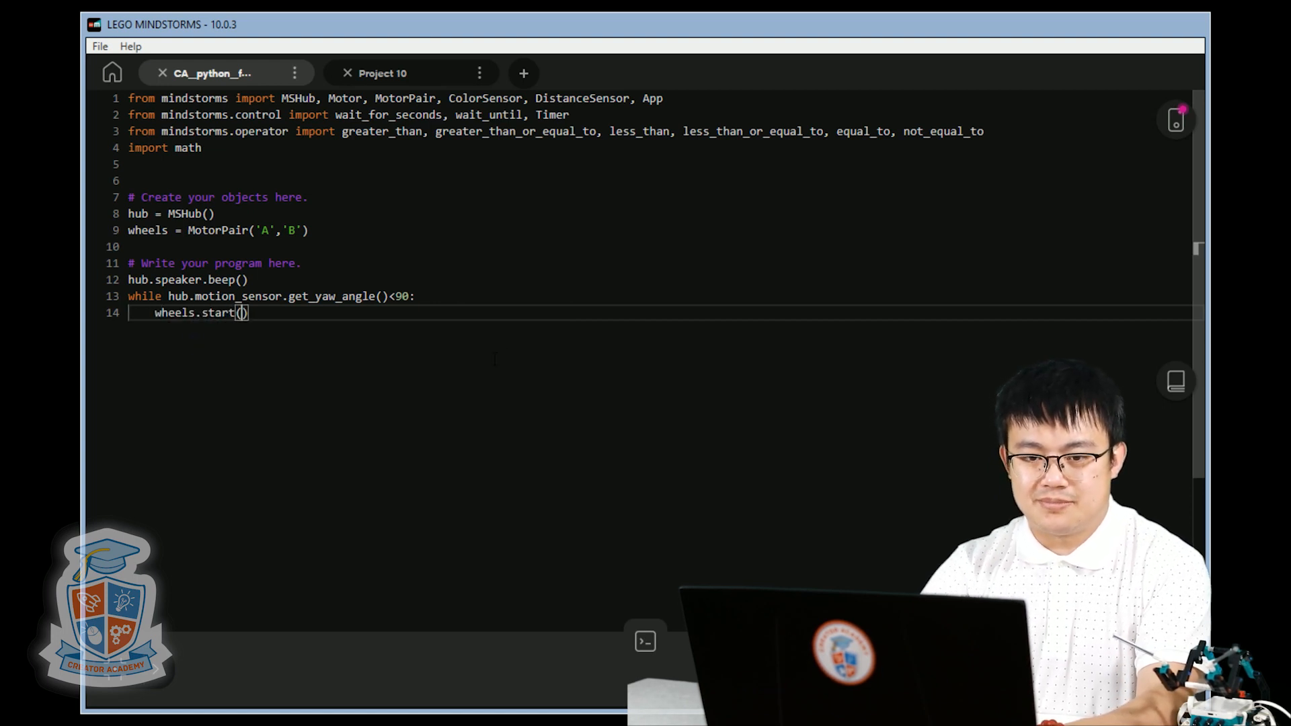
pyautogui.write('100')
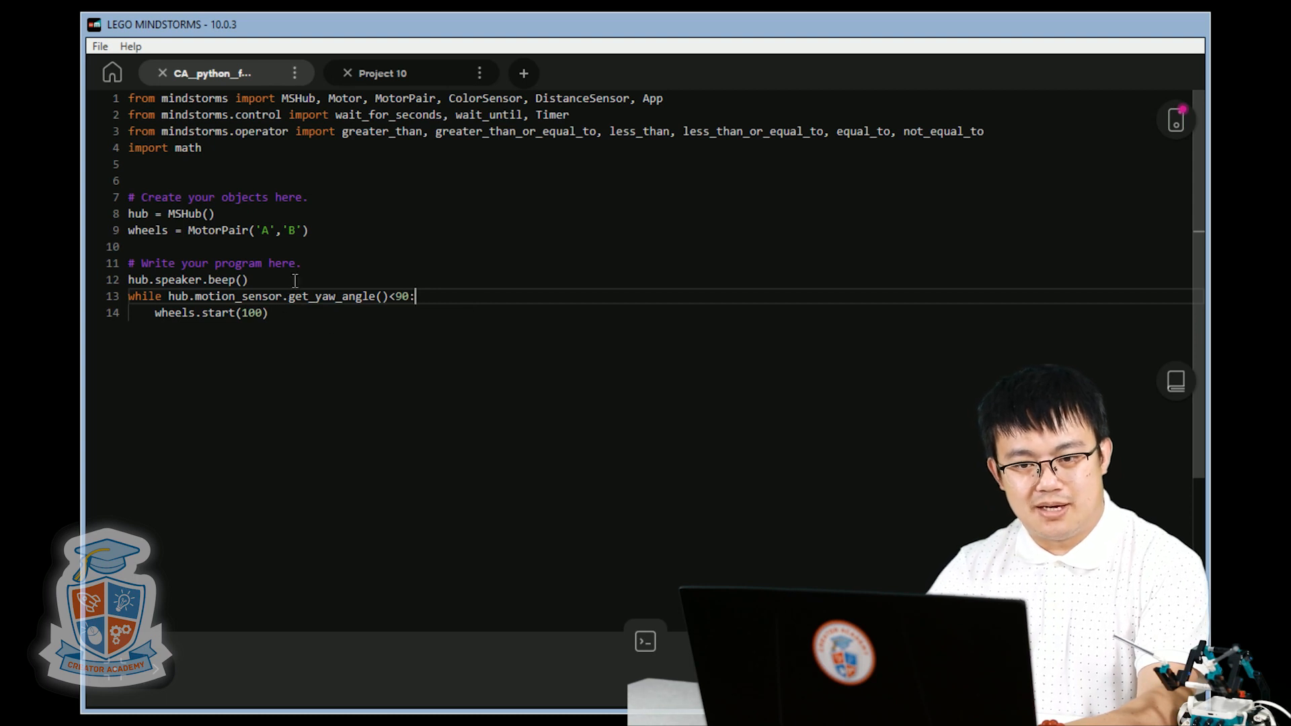
# Add wheels.set_default_speed(20) above the loop
pyautogui.write('wheels.set_default_speed =')
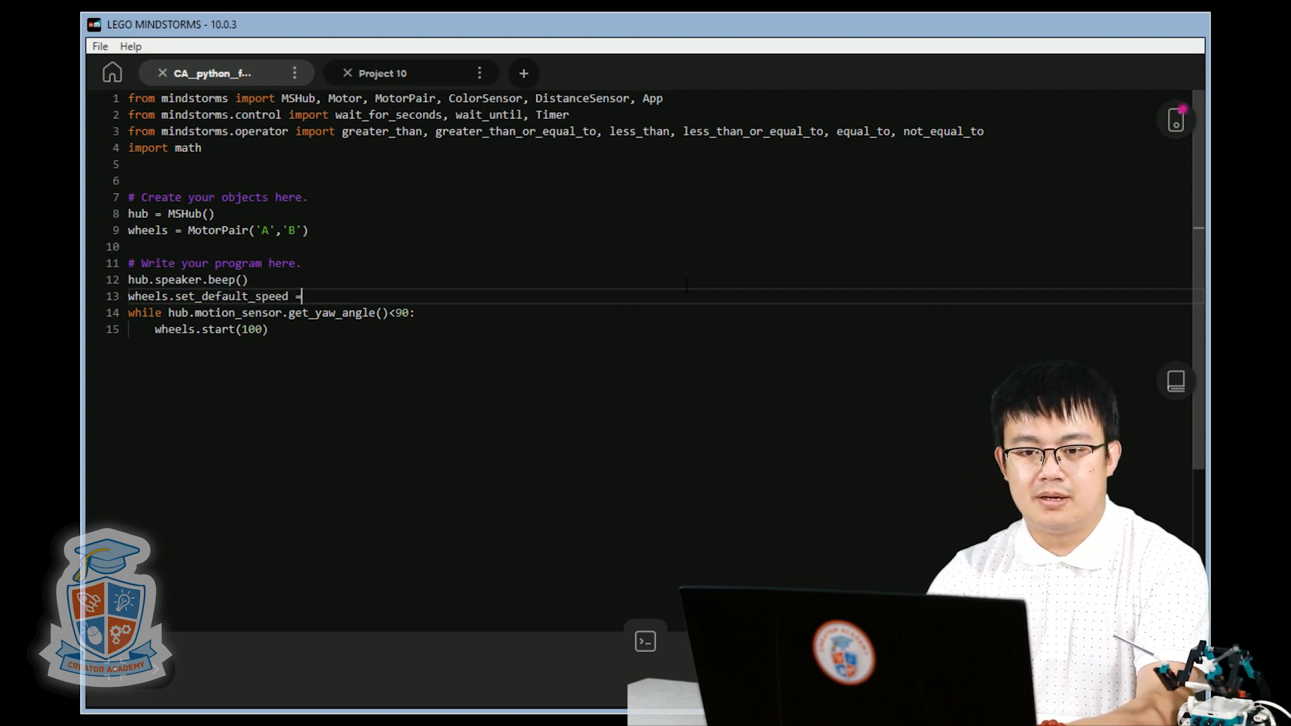
pyautogui.press('Backspace')
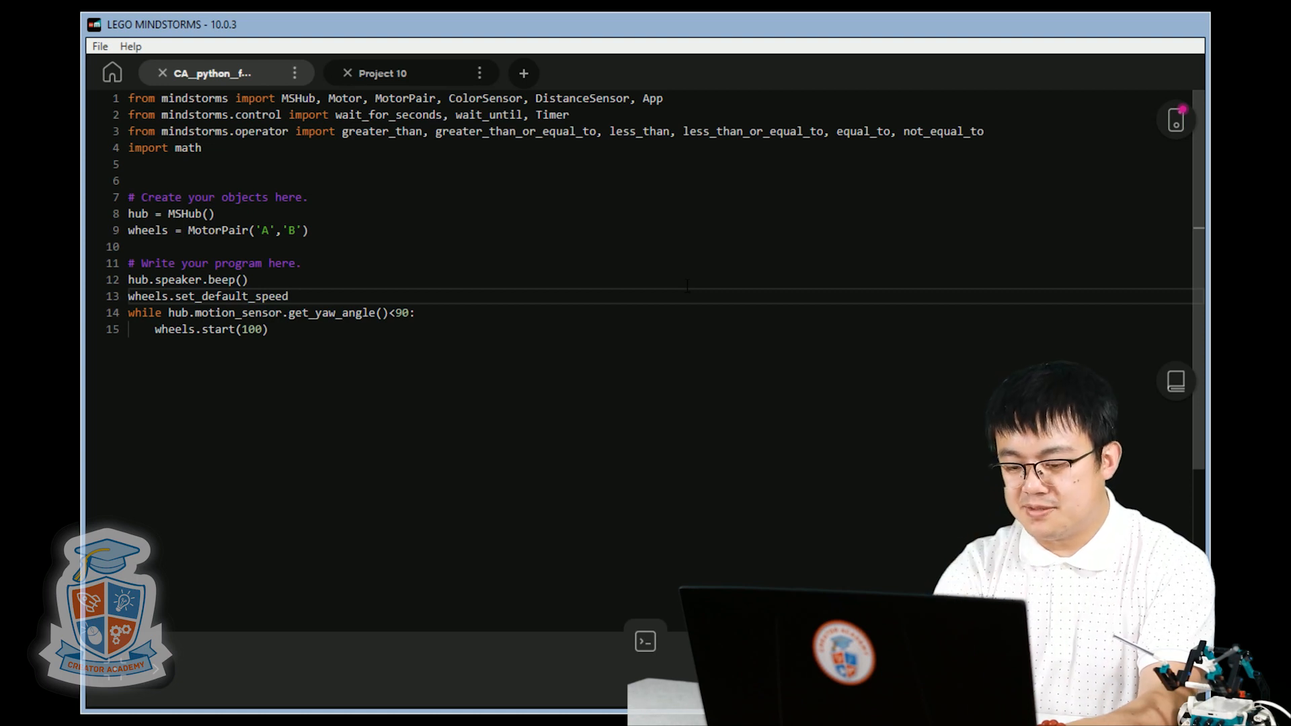
pyautogui.write('(20)')
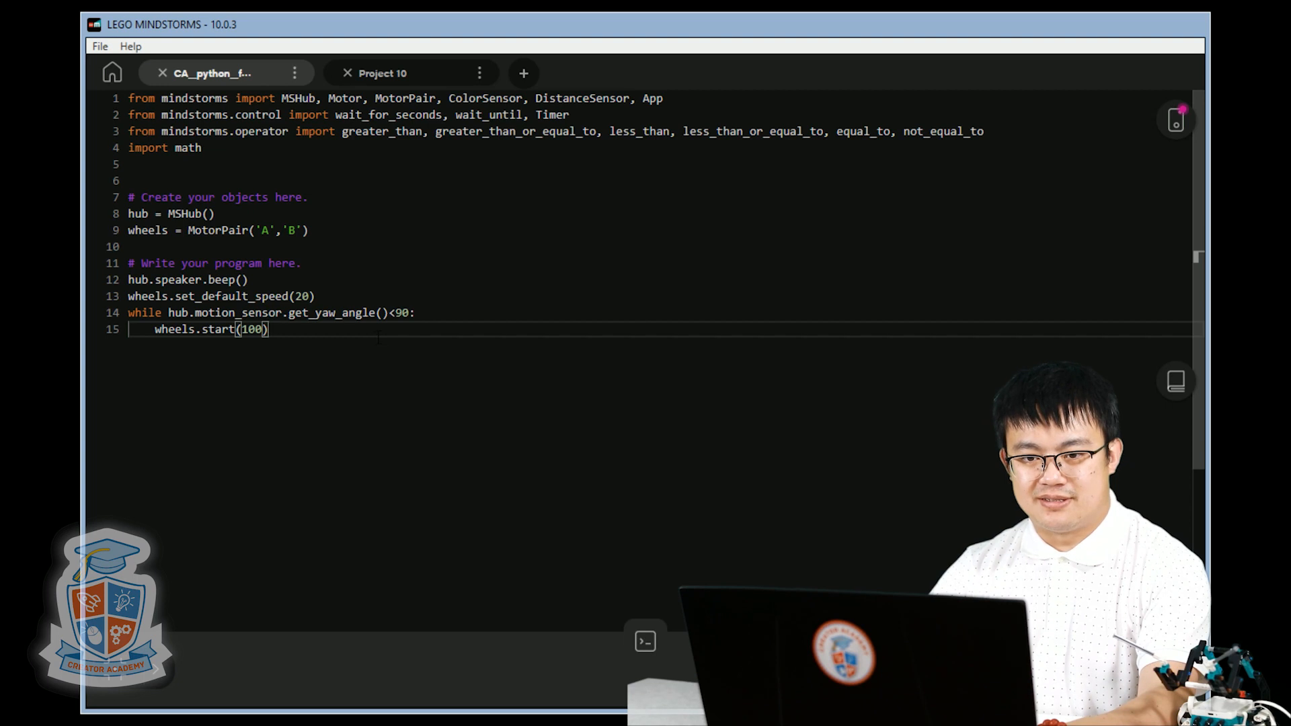
# Connect to the first LEGO hub found over Bluetooth
pyautogui.click(1174, 120)
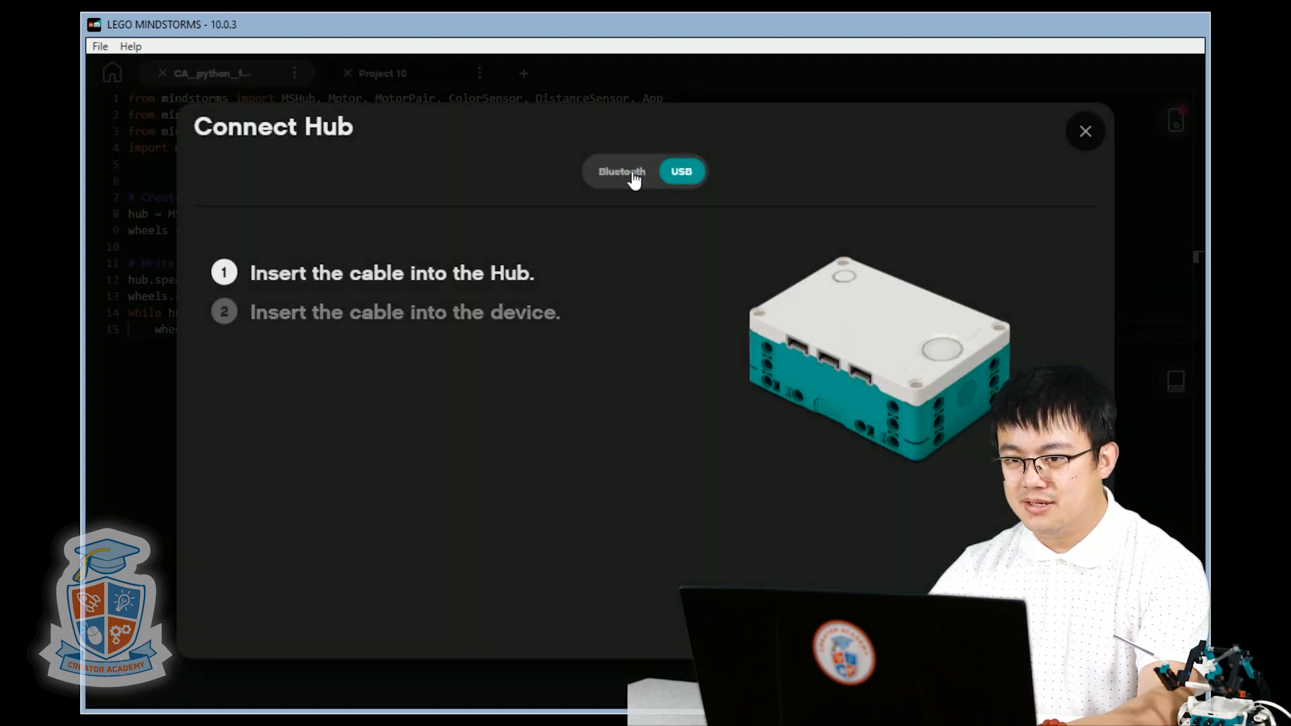
pyautogui.click(621, 171)
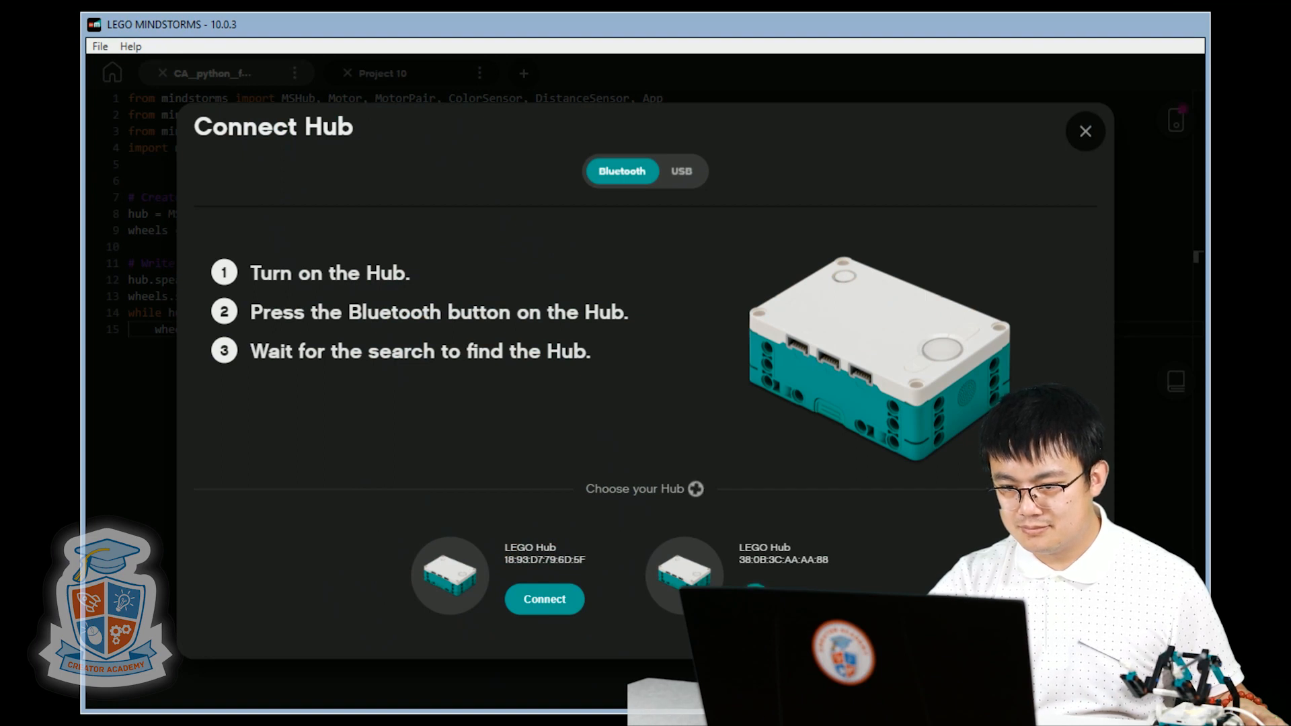
pyautogui.click(1085, 131)
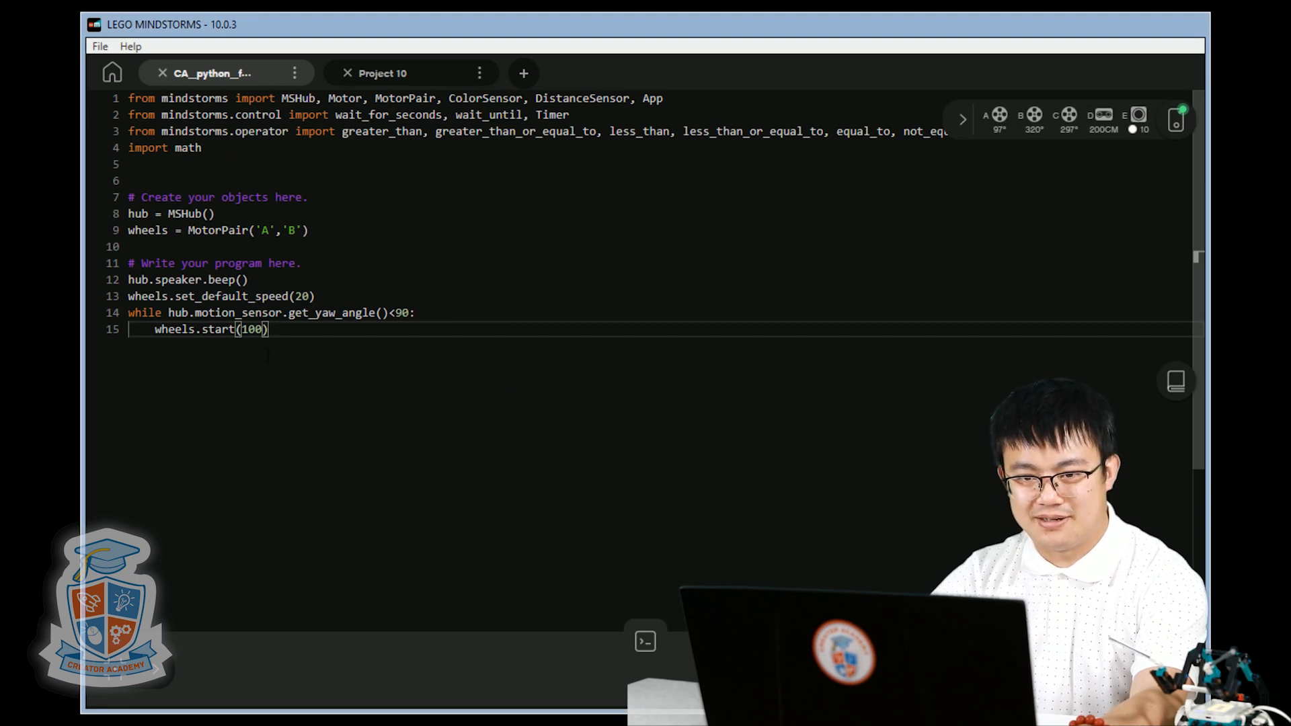
# Start a wheels.stop() line on a new line after the loop body
pyautogui.press('Enter')
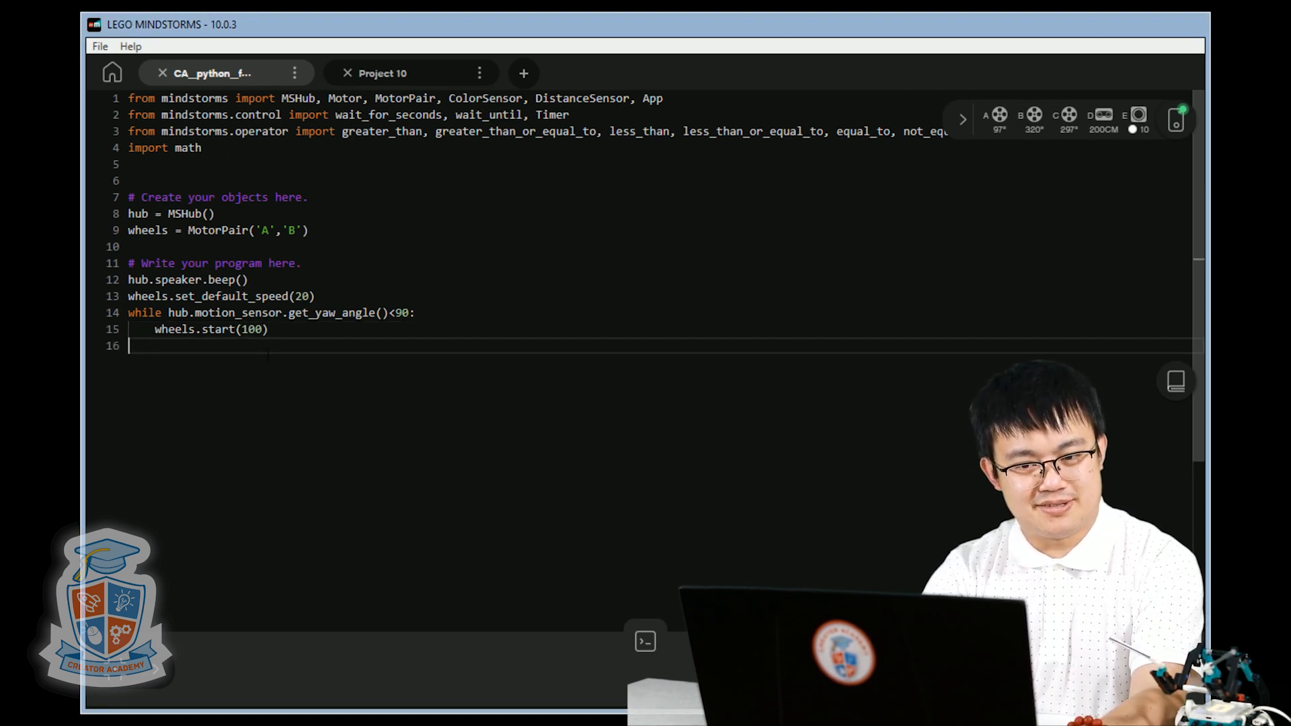
pyautogui.write('wheels.stop(')
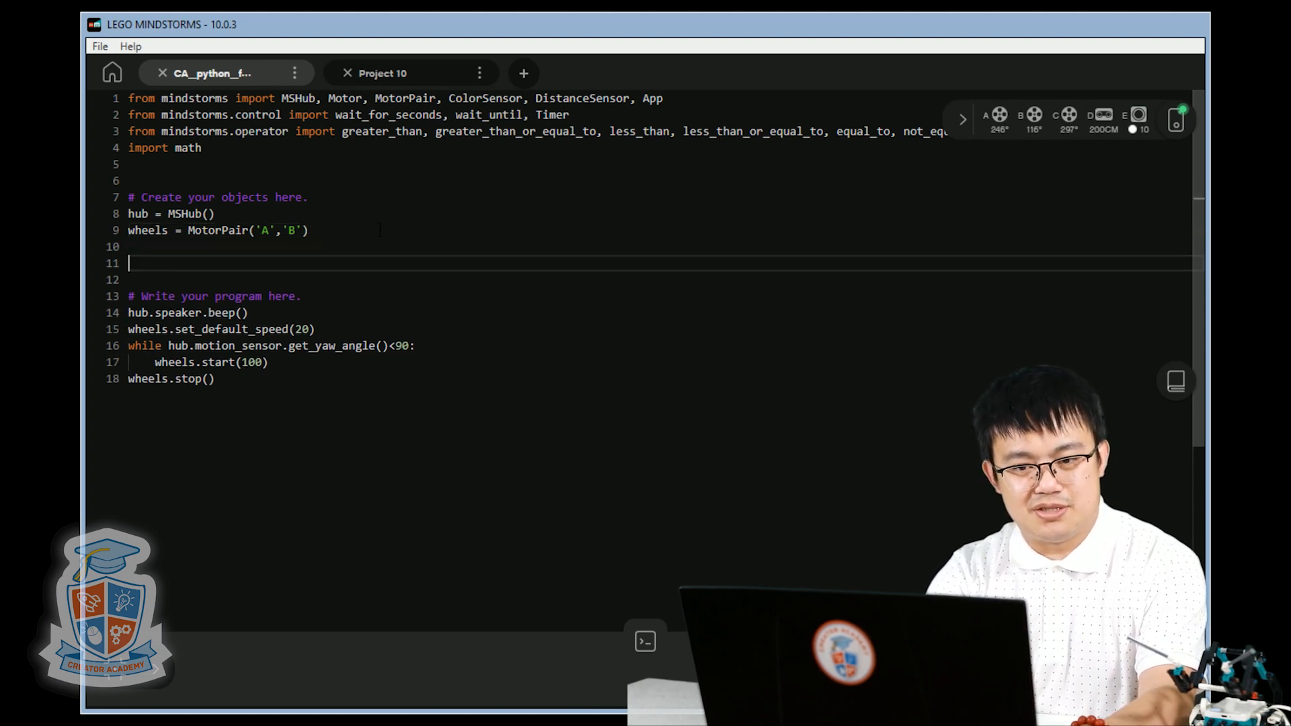
# Add a '#define functions' comment and an empty def right_turn(): header
pyautogui.write('#')
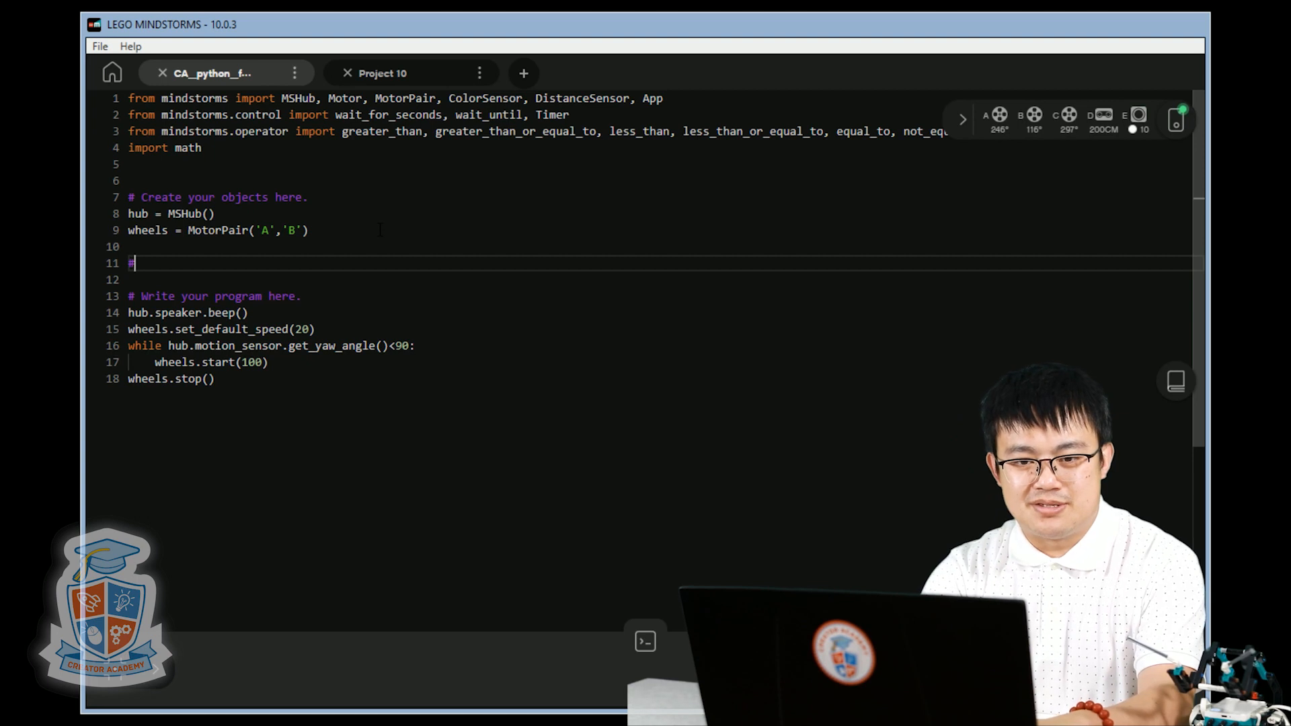
pyautogui.write('define functions')
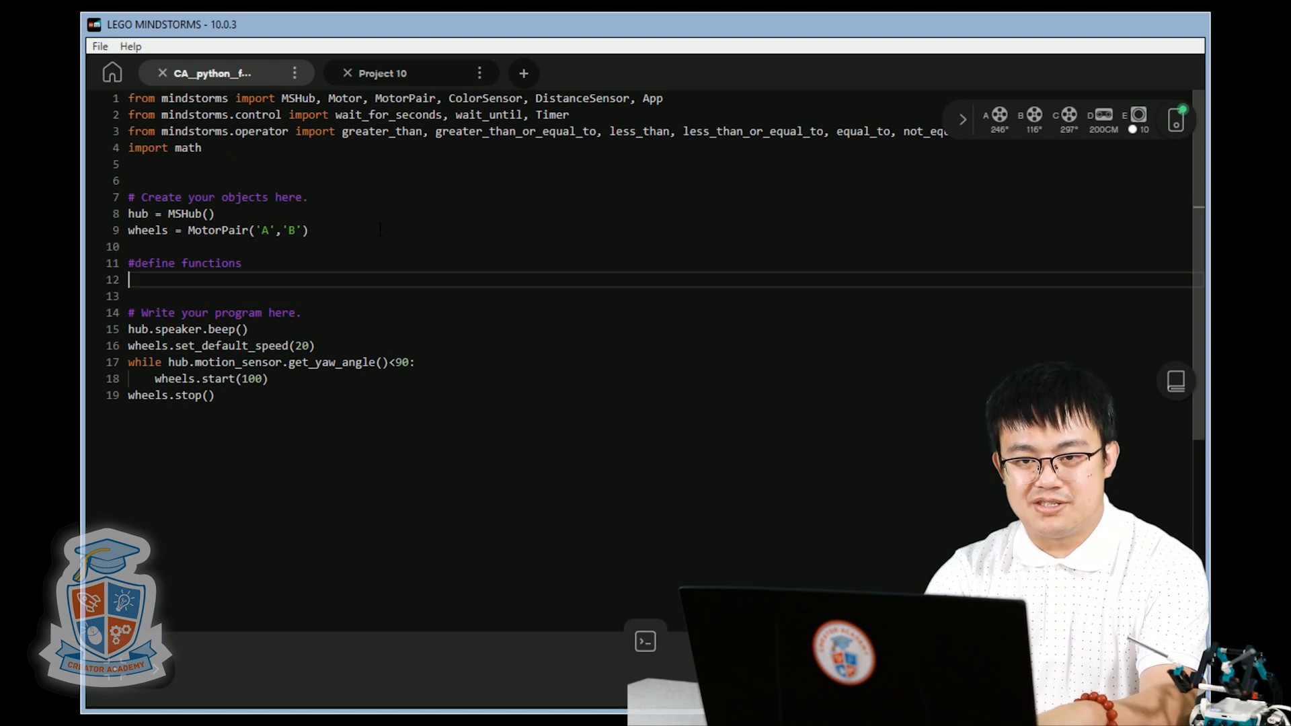
pyautogui.write('def')
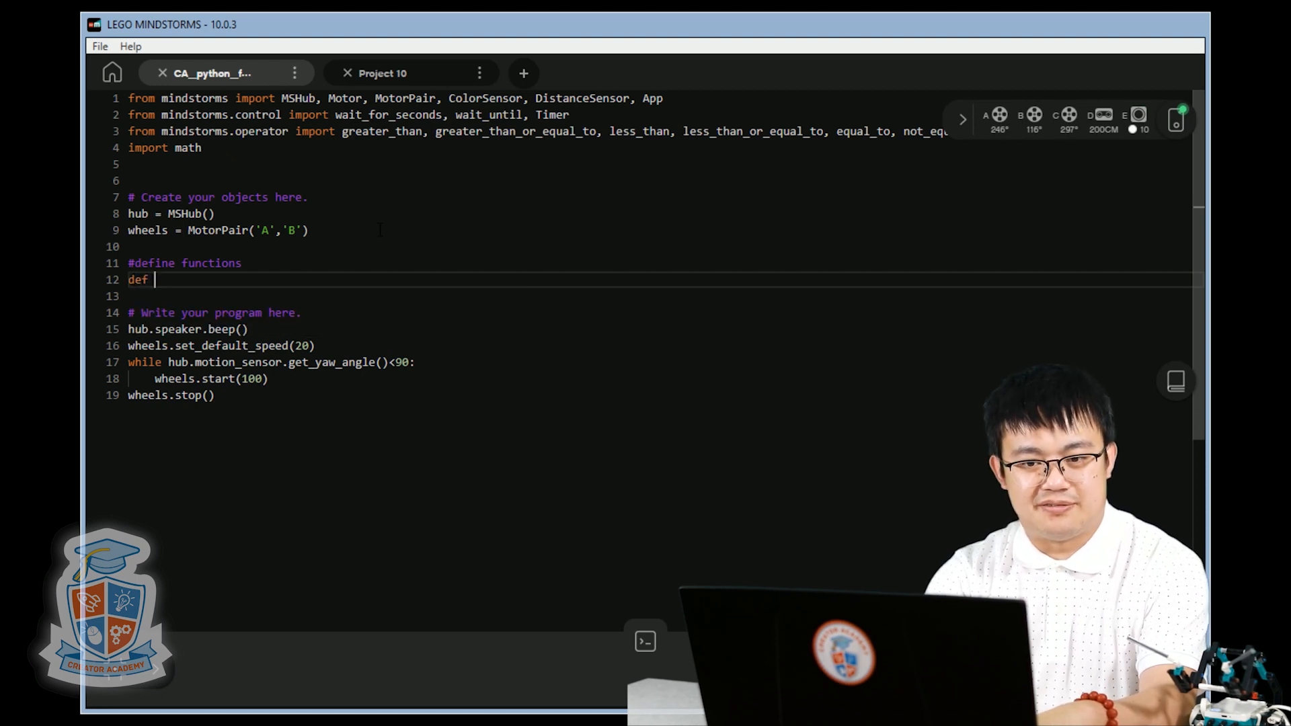
pyautogui.write('right_')
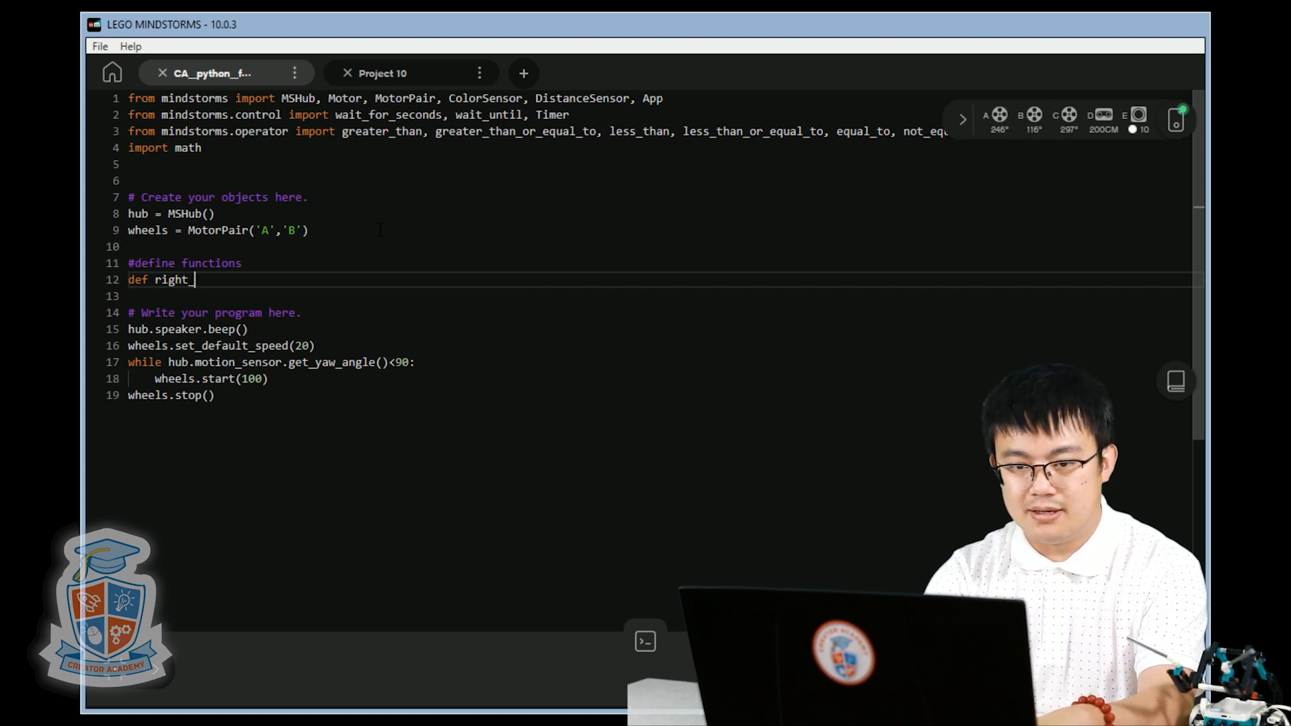
pyautogui.write('turn')
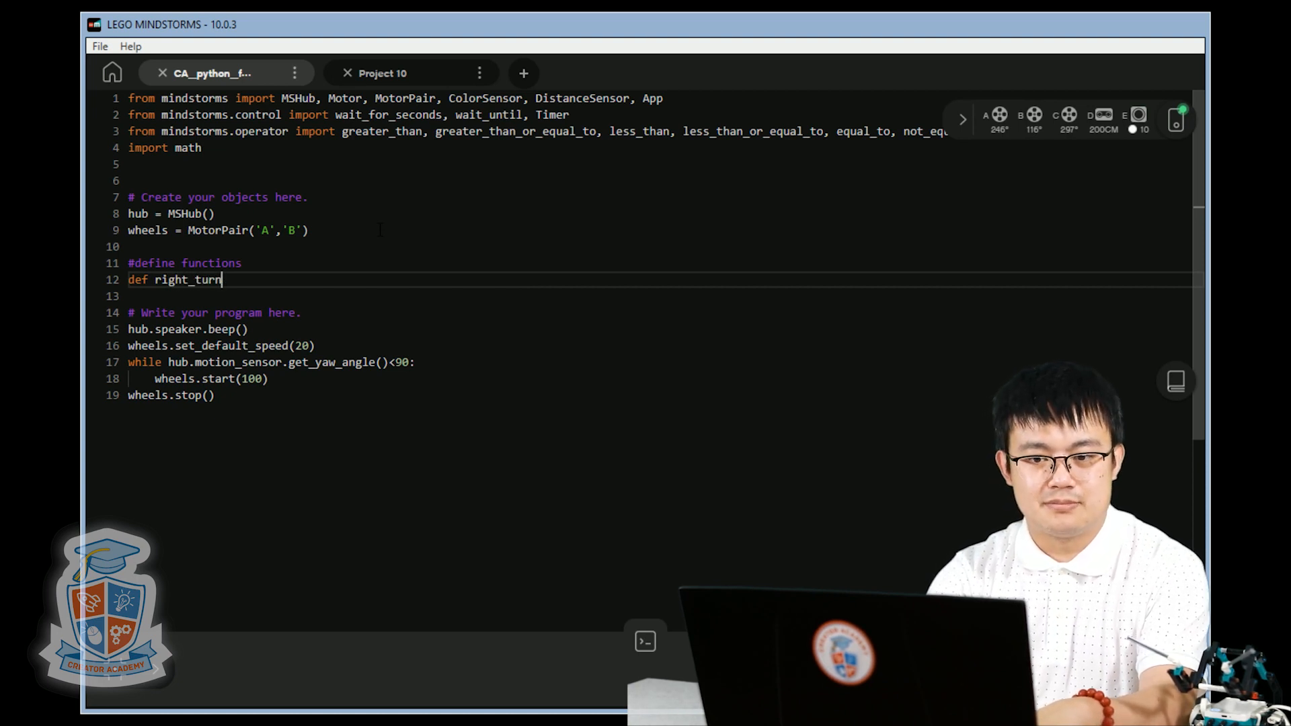
pyautogui.write('()')
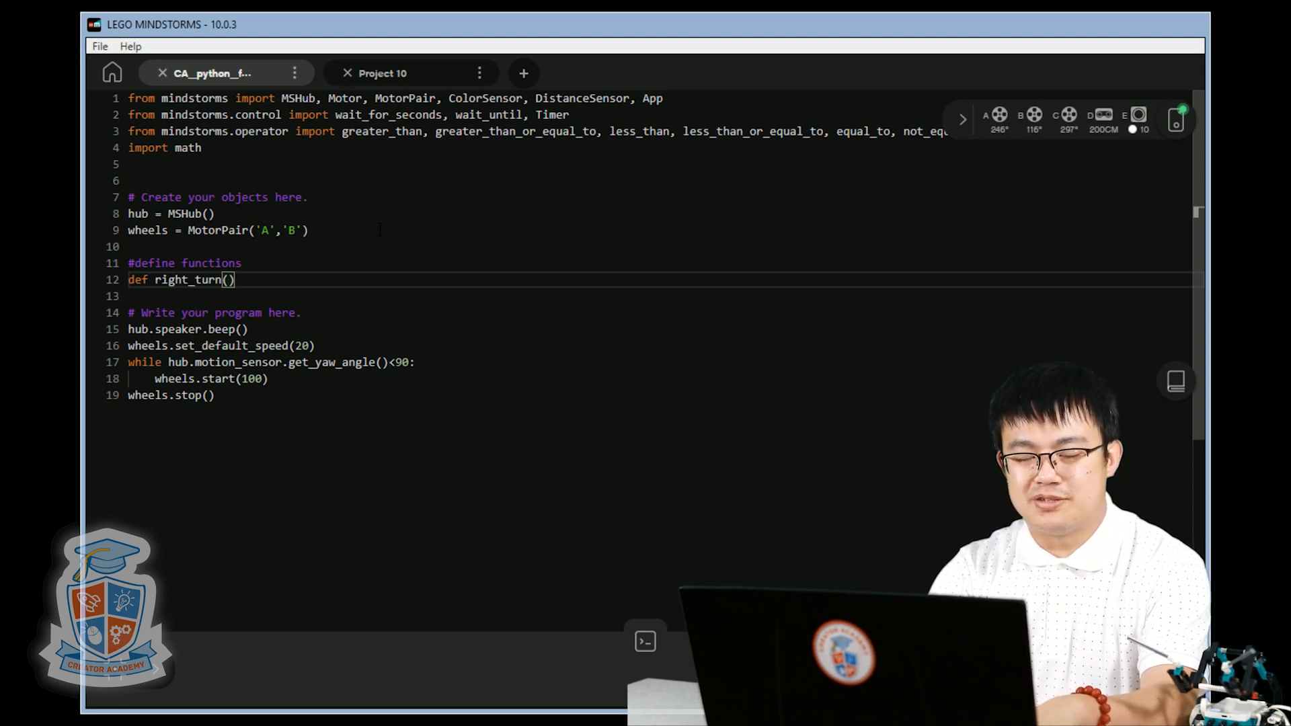
pyautogui.write(':')
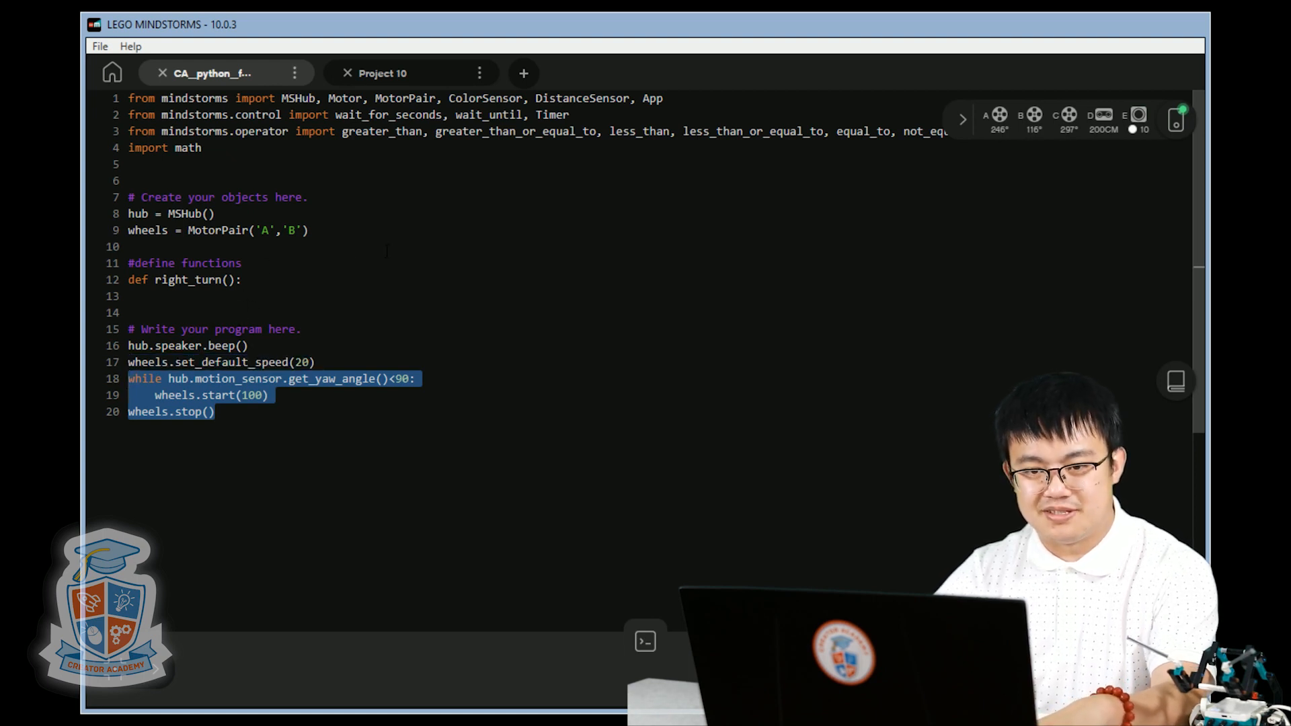
# Remove the turning loop and wheels.stop() from the main program
pyautogui.press('Delete')
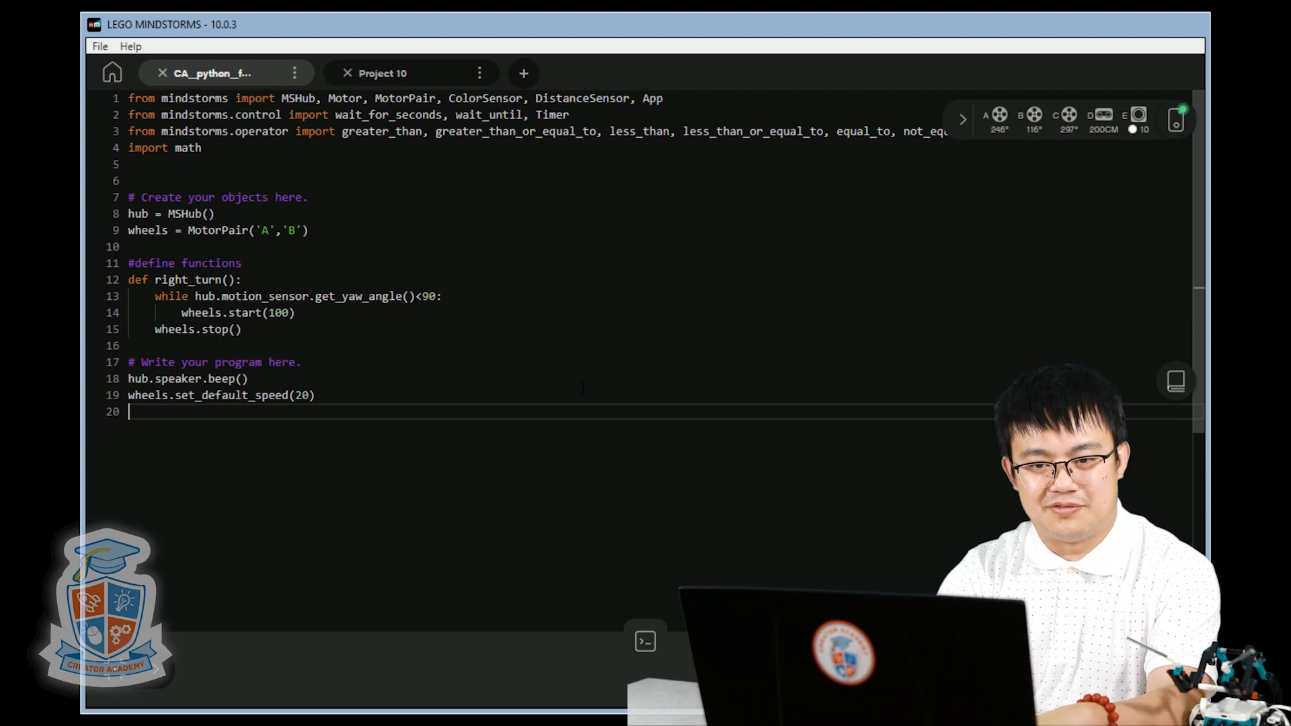
# Add two right_turn() calls after the default speed line
pyautogui.write('right_')
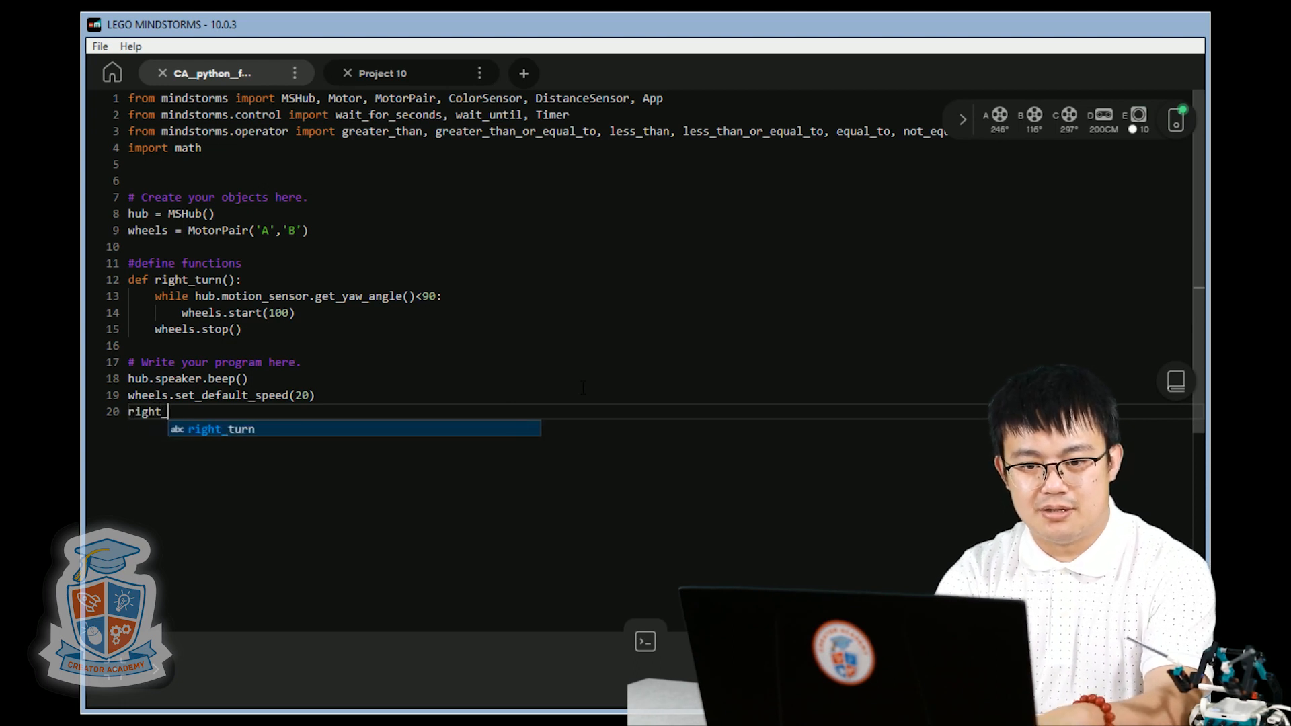
pyautogui.write('turn()')
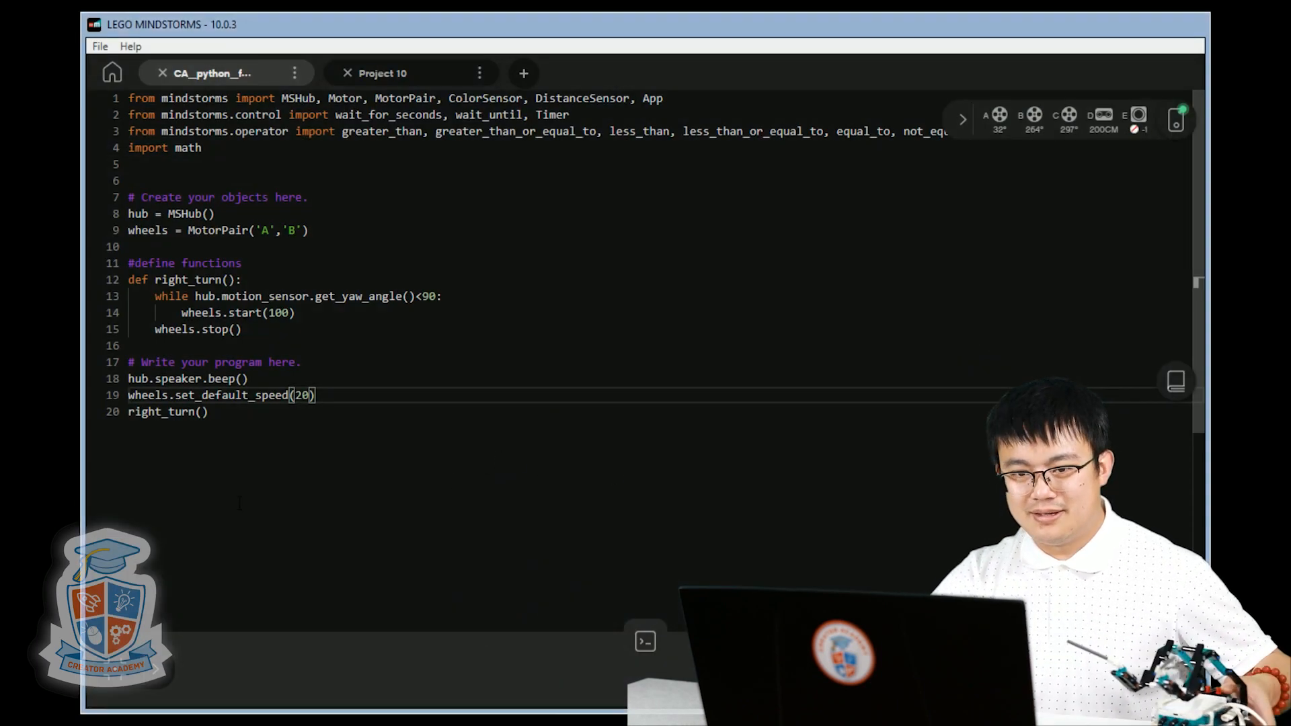
pyautogui.doubleClick(168, 411)
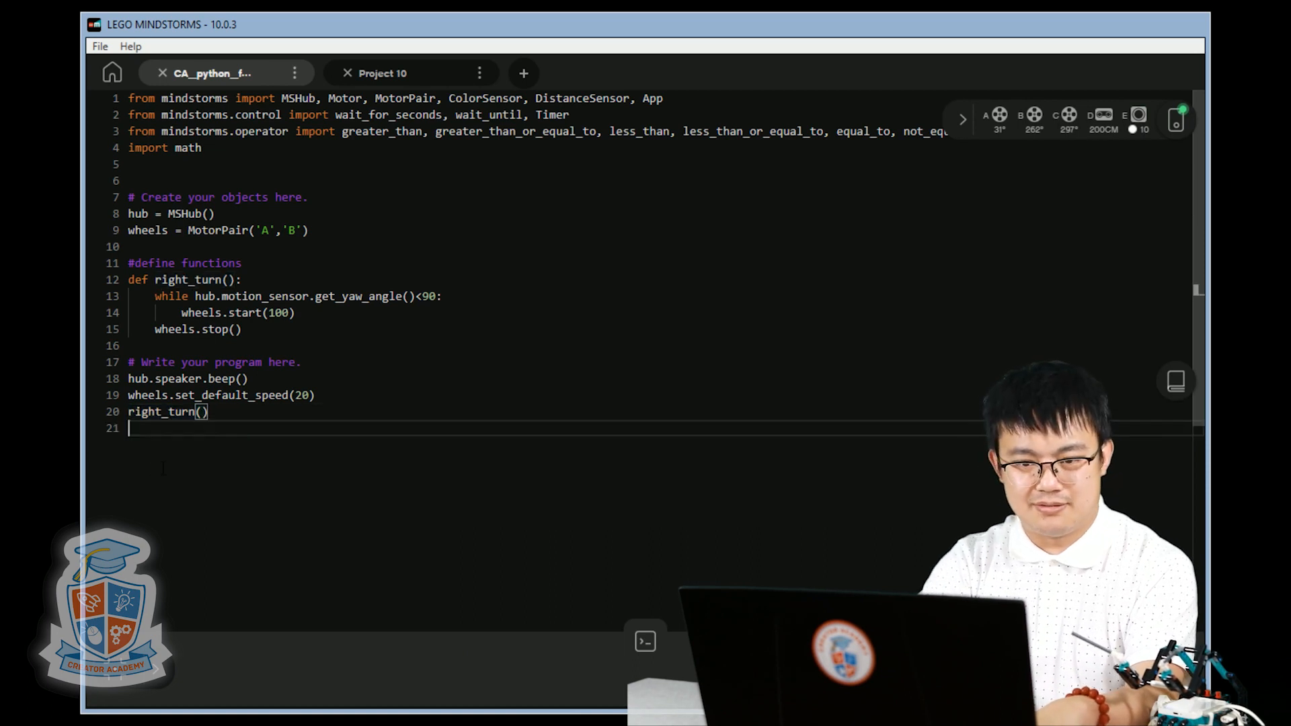
pyautogui.write('right_turn()')
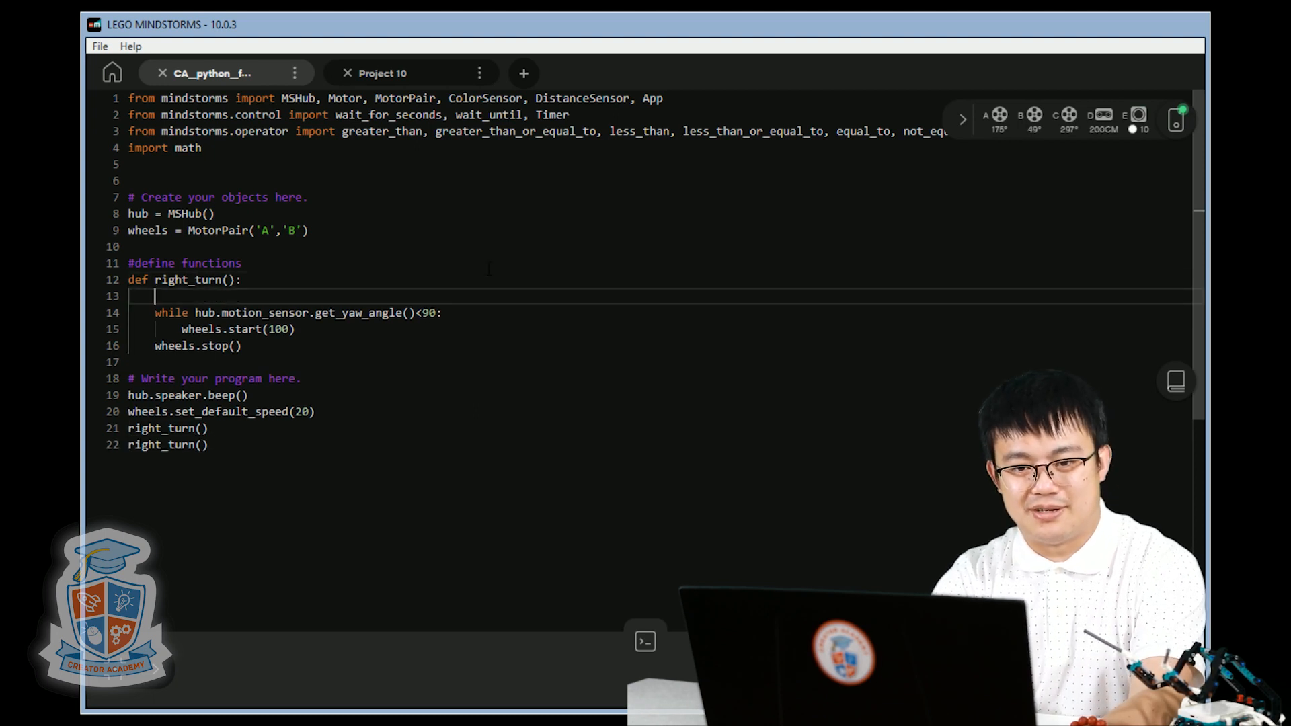
# Open right_turn() with hub.motion_sensor.reset_yaw_angle() and select the two right_turn() calls
pyautogui.write('hub')
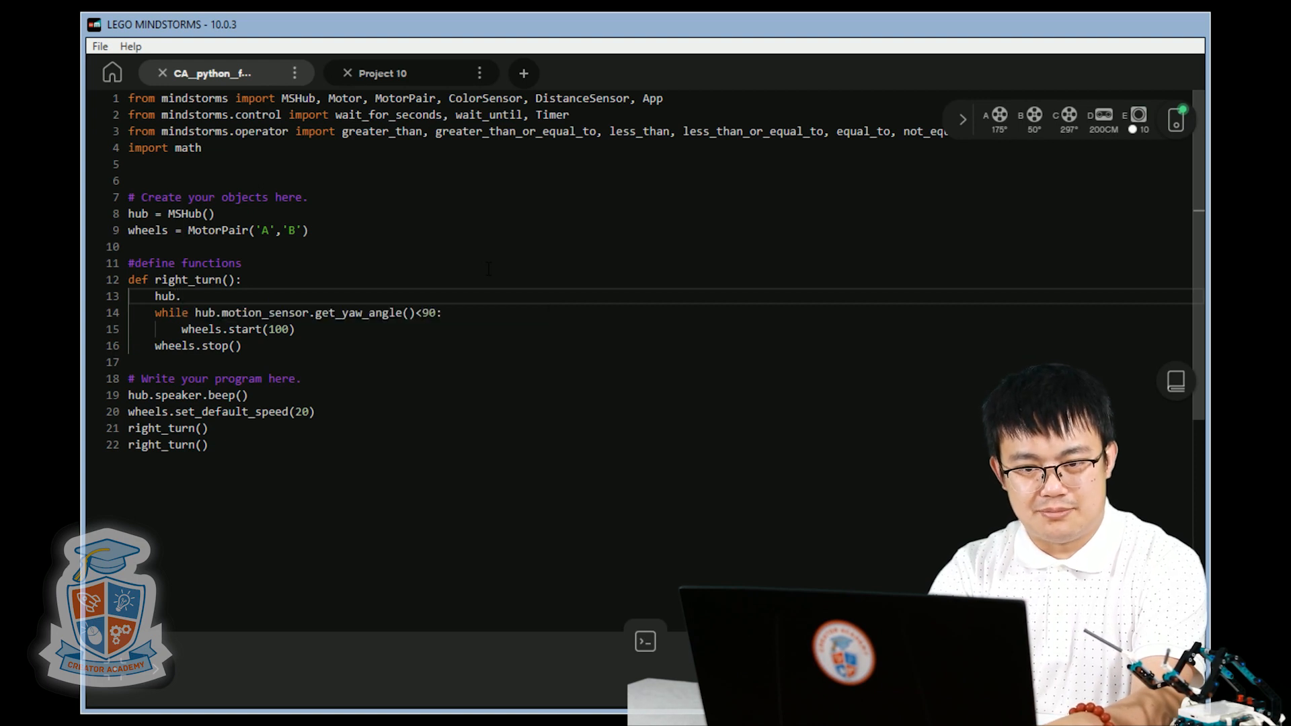
pyautogui.write('.motion_sensor')
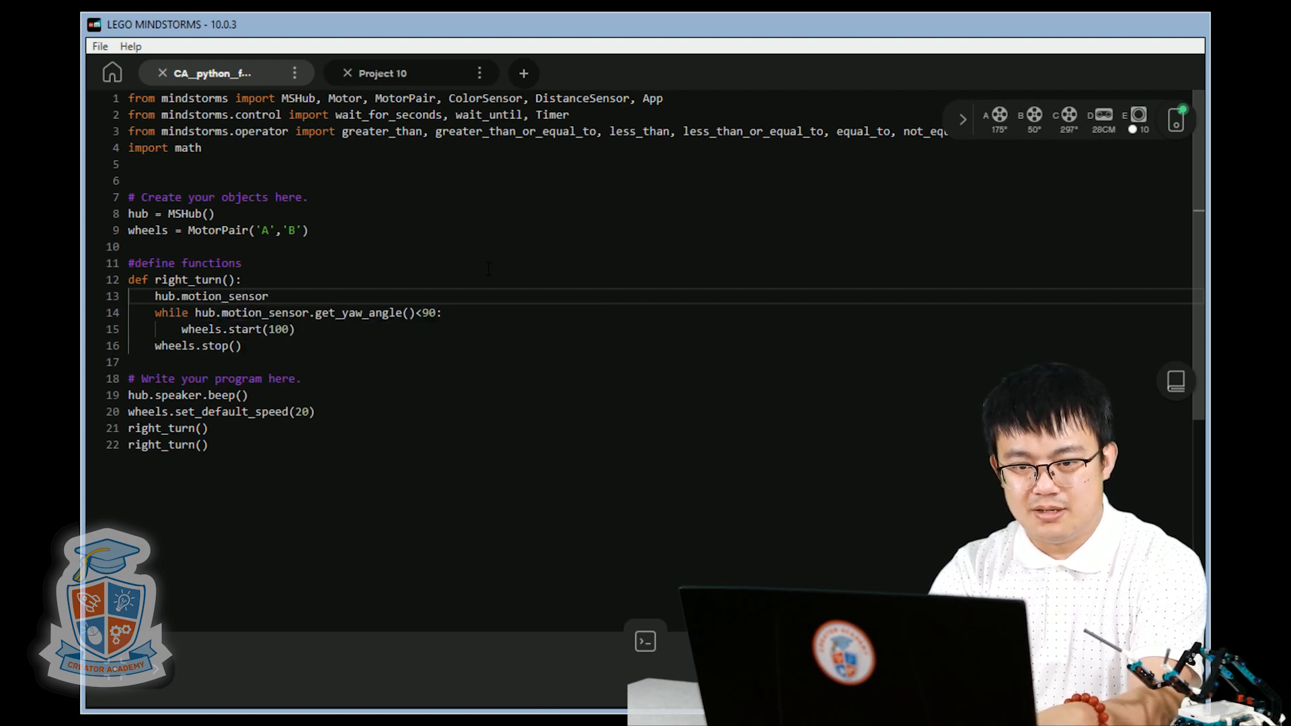
pyautogui.write('.reset_')
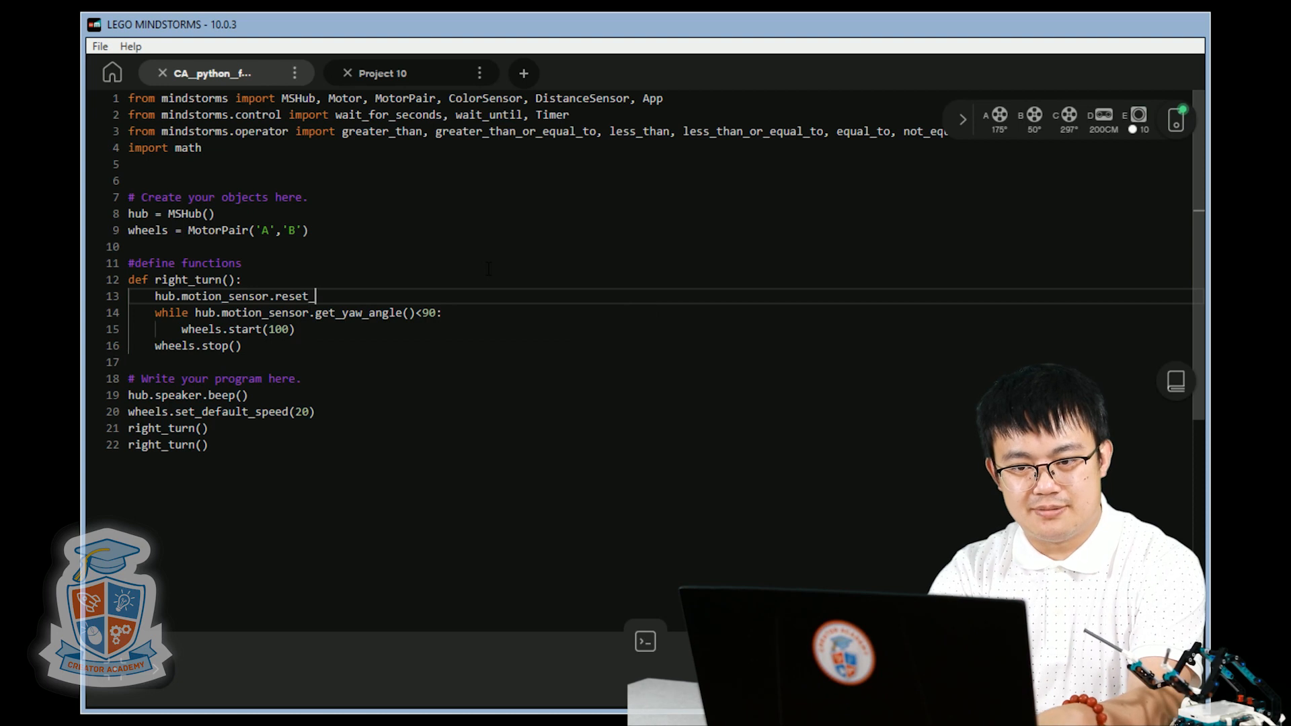
pyautogui.write('yaw_ang')
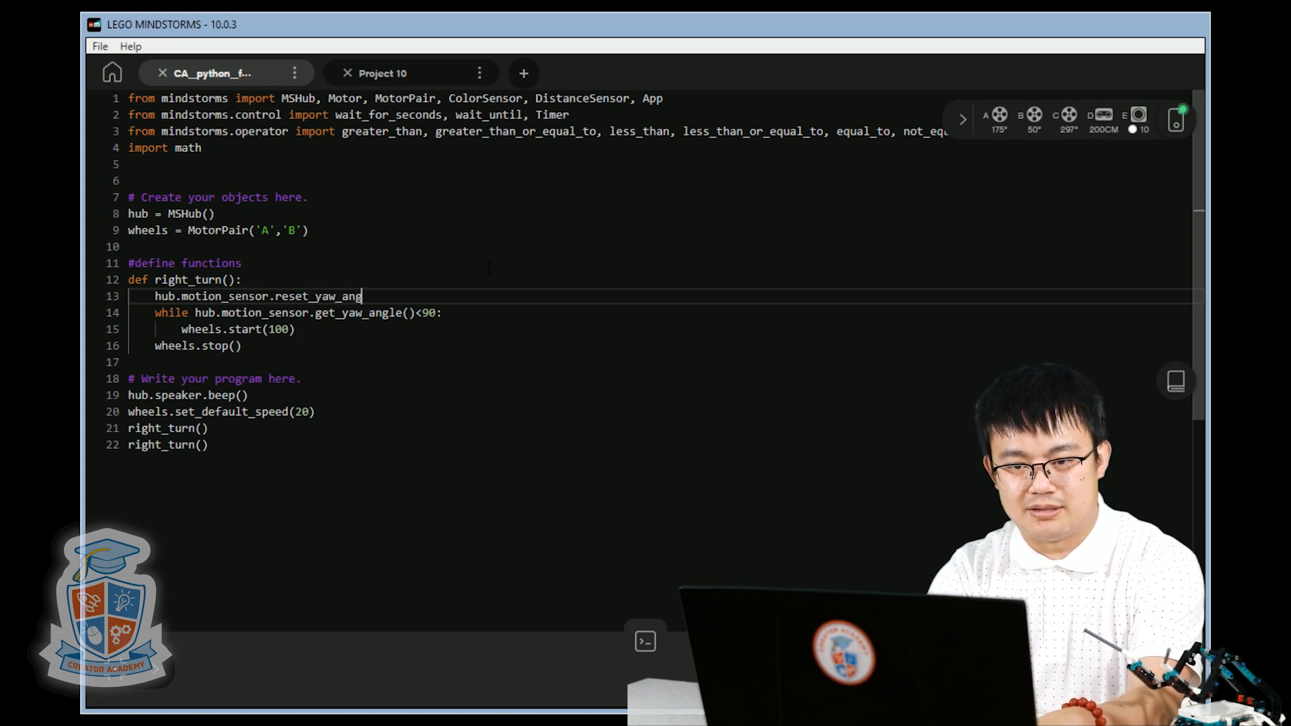
pyautogui.write('le()')
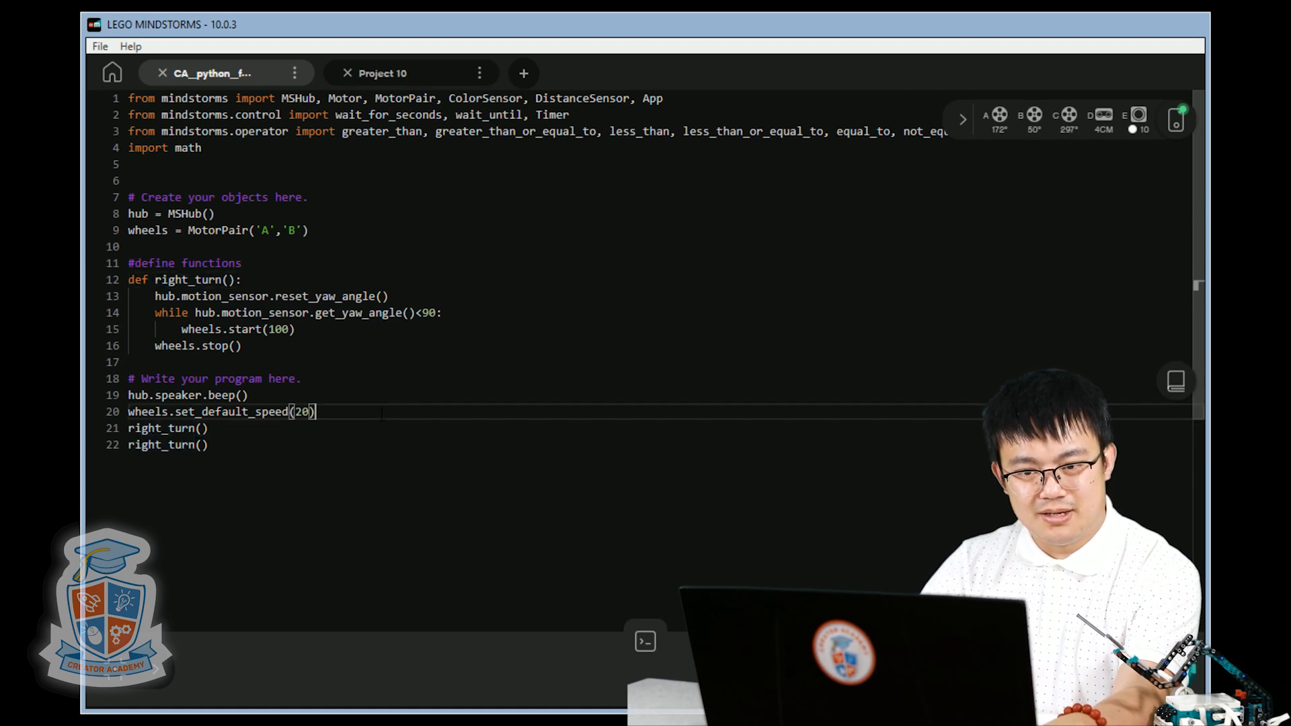
pyautogui.moveTo(128, 427); pyautogui.dragTo(208, 444)
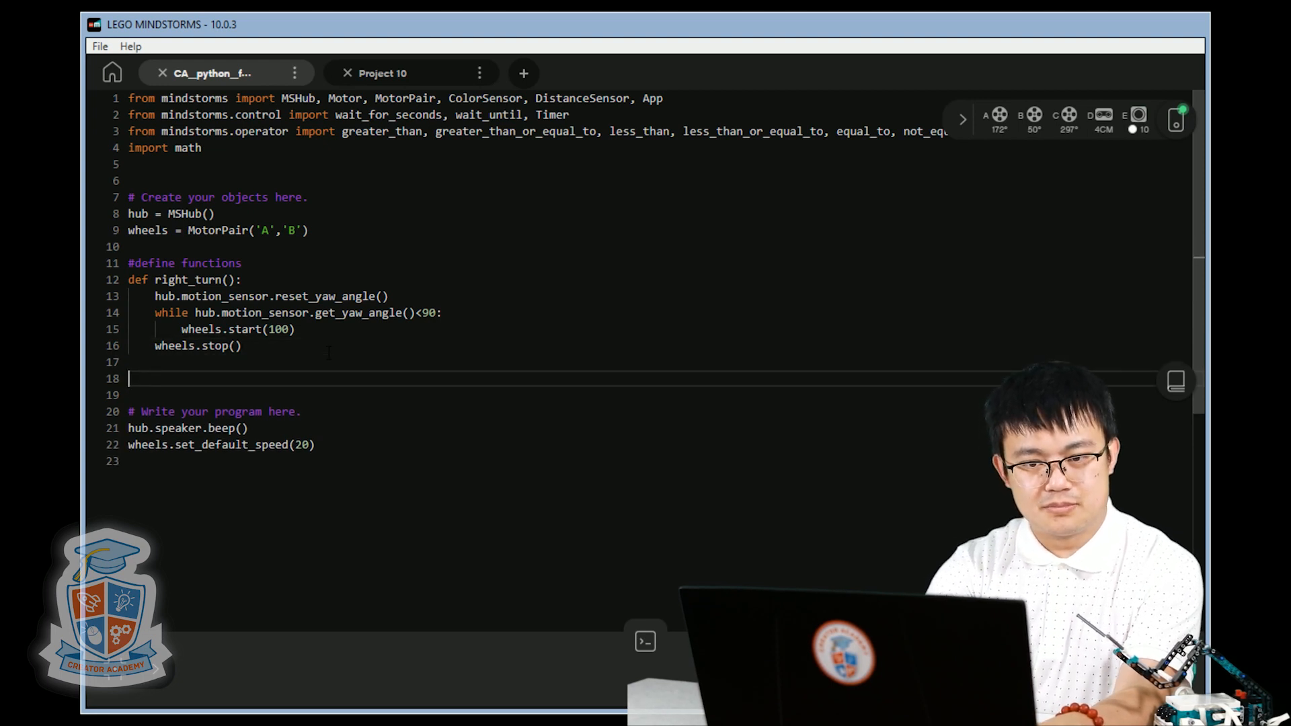
# Write the function header def custom_turn(angle): below right_turn()
pyautogui.write('def')
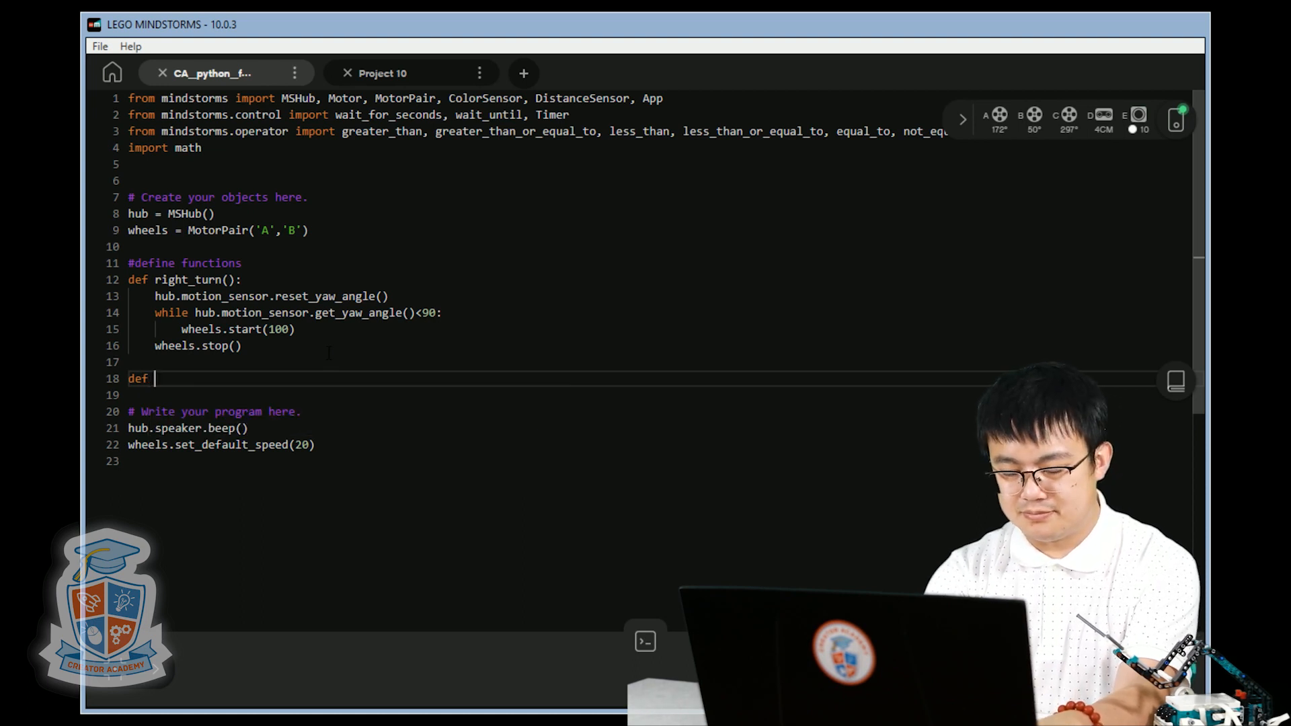
pyautogui.write('custom)')
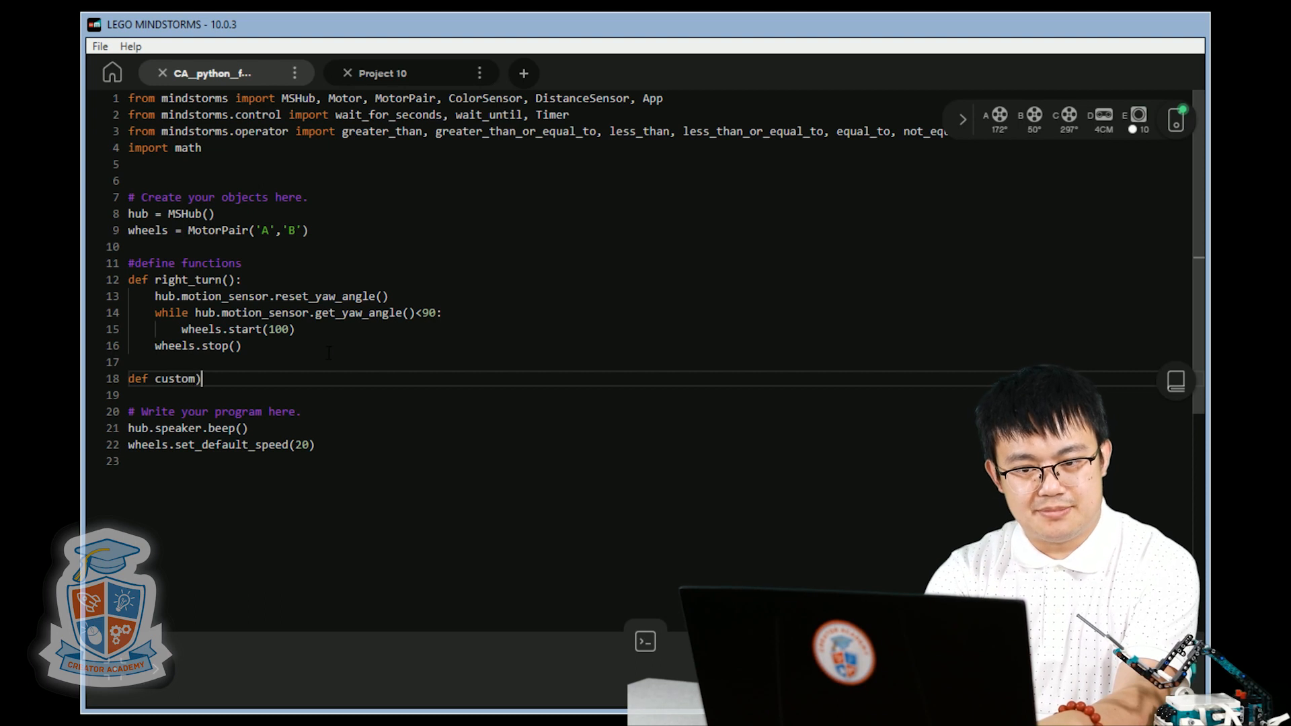
pyautogui.write('_turn')
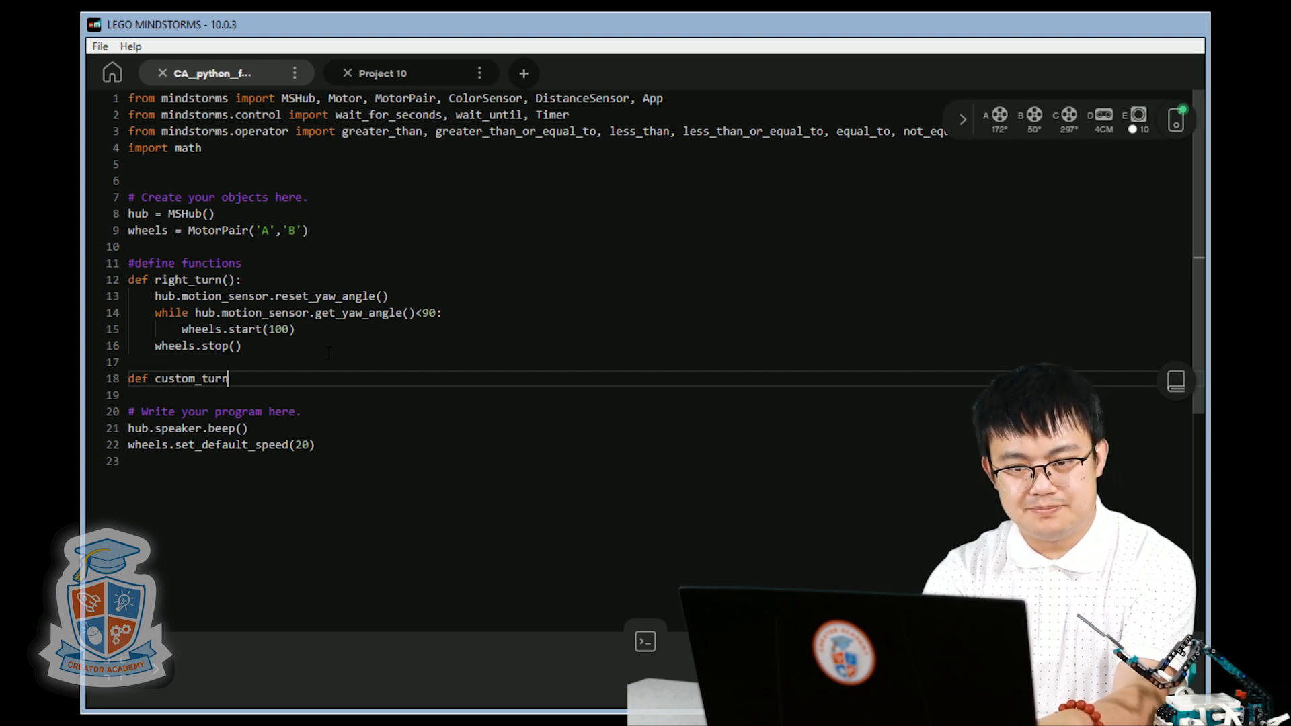
pyautogui.write('()')
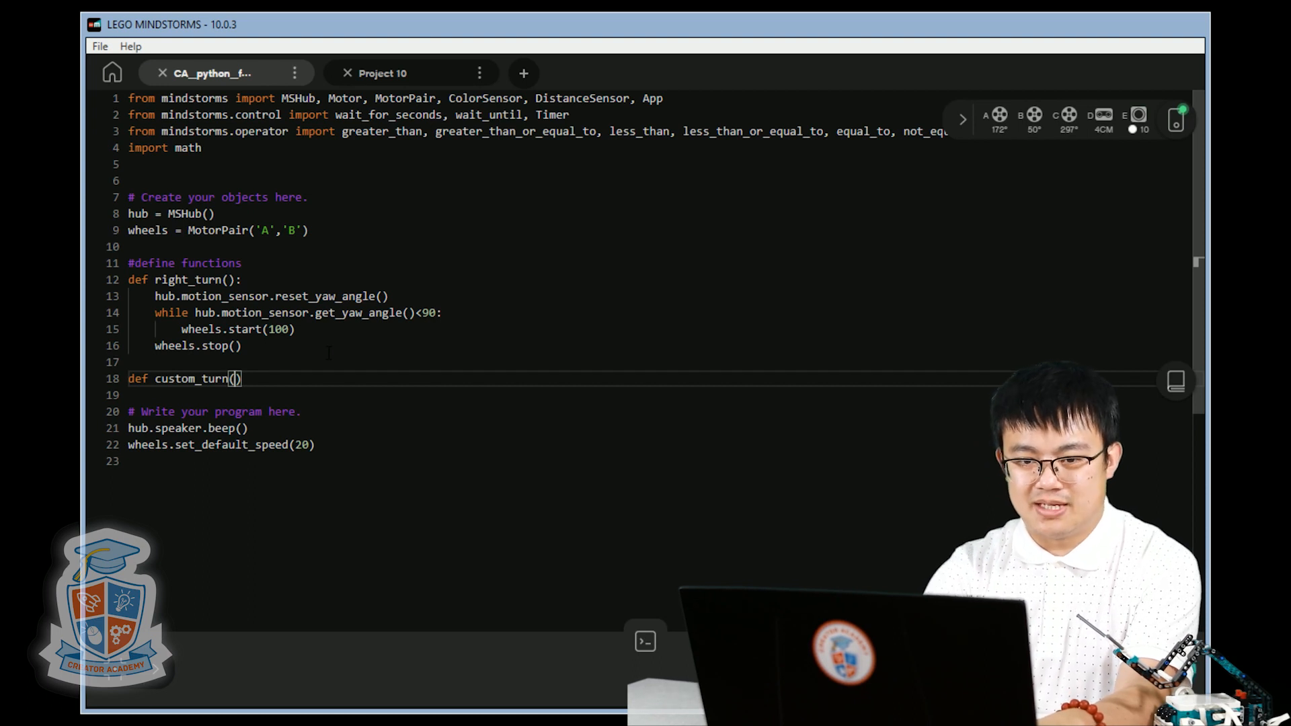
pyautogui.write('angle')
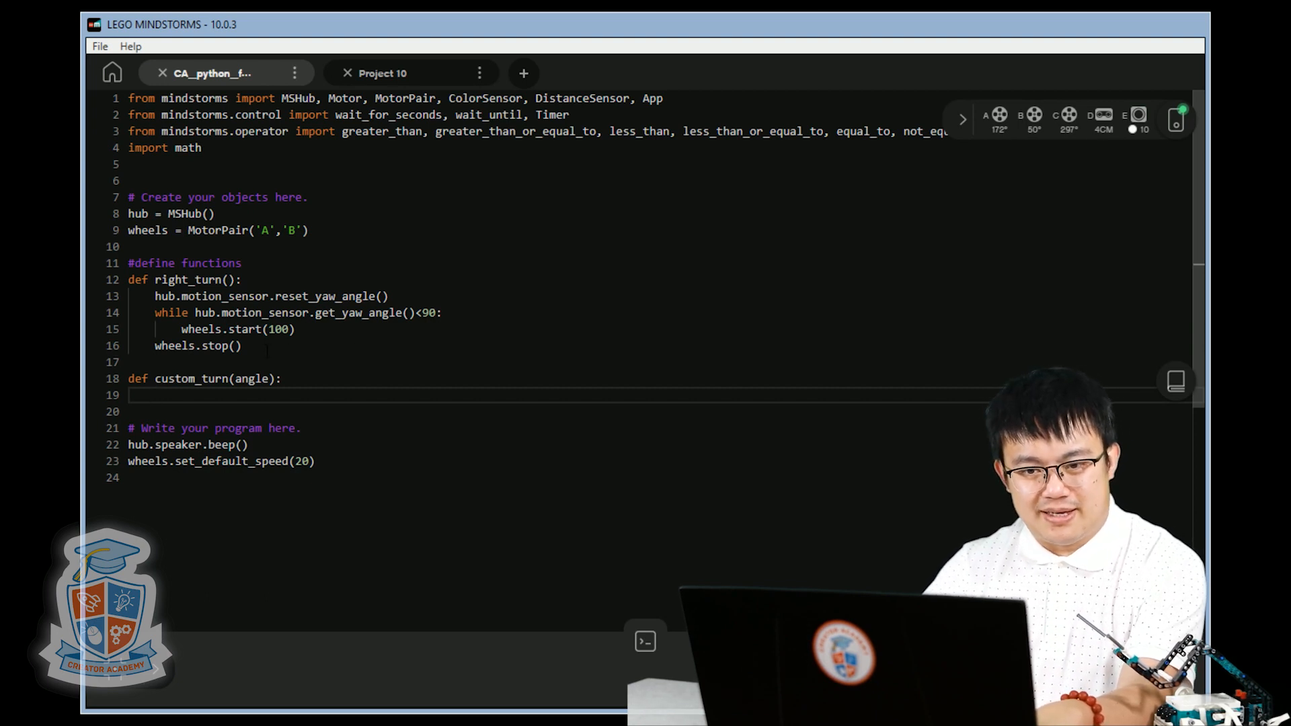
# Copy right_turn()'s body into custom_turn and replace the 90 with angle
pyautogui.moveTo(154, 296); pyautogui.dragTo(242, 345)
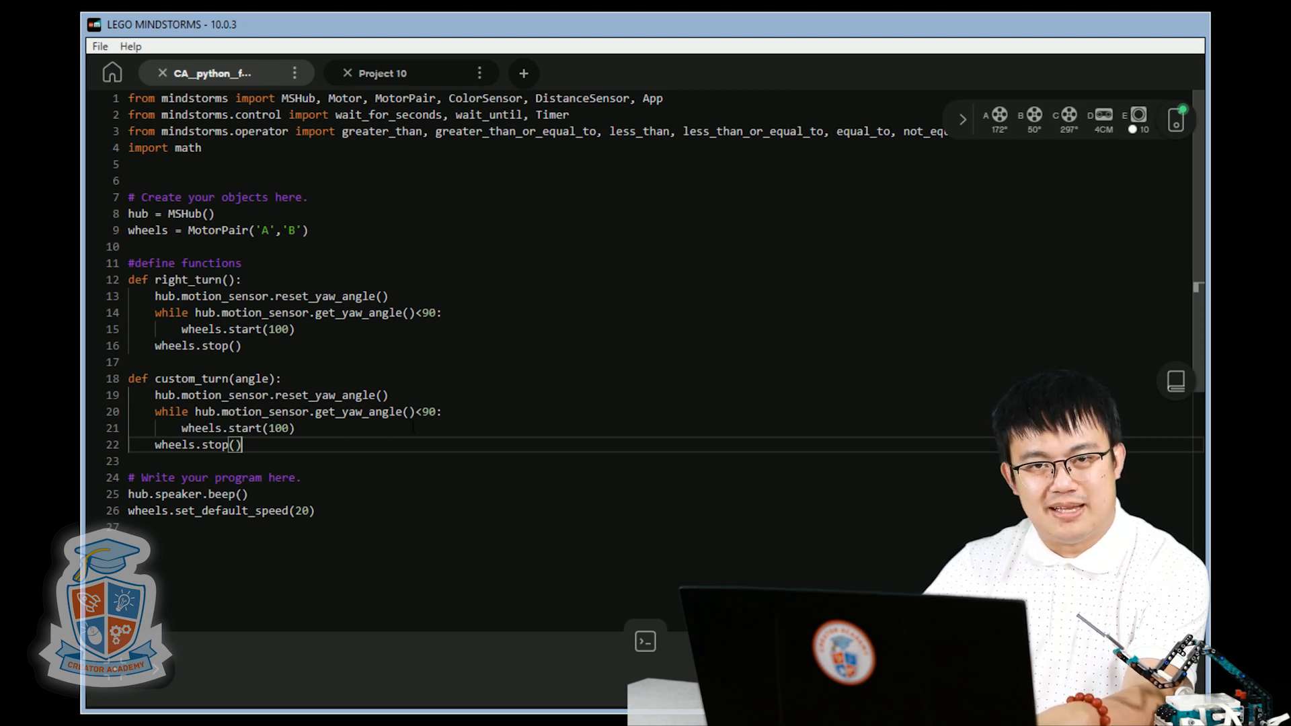
pyautogui.doubleClick(252, 378)
pyautogui.write('angle')
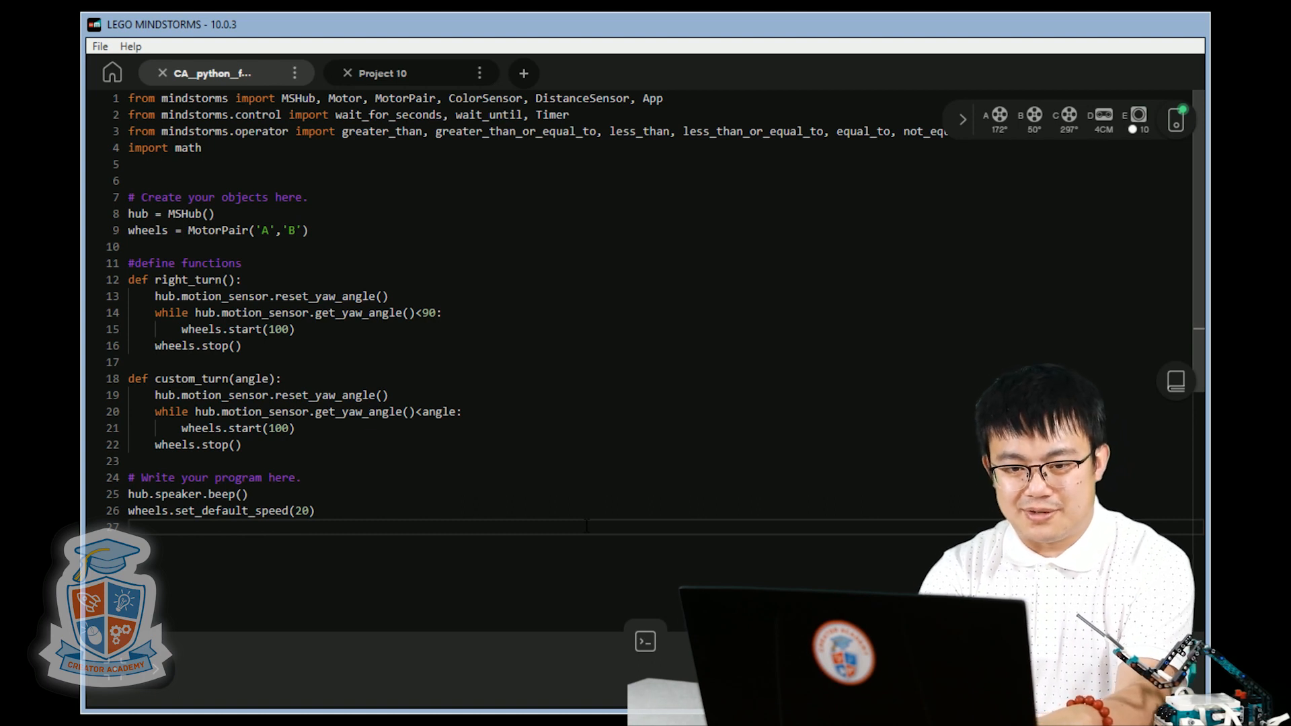
# Add a custom_turn(45) call on the program's last line using autocomplete
pyautogui.write('custom_turn(')
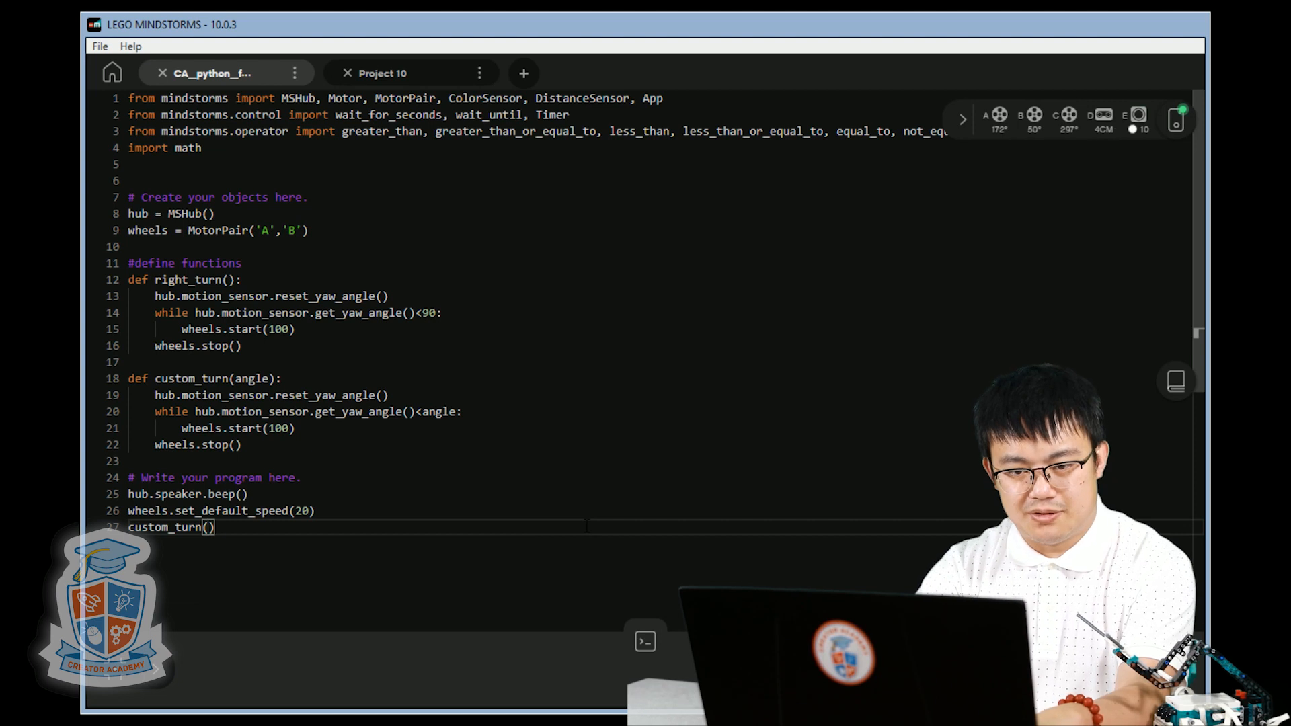
pyautogui.write('45')
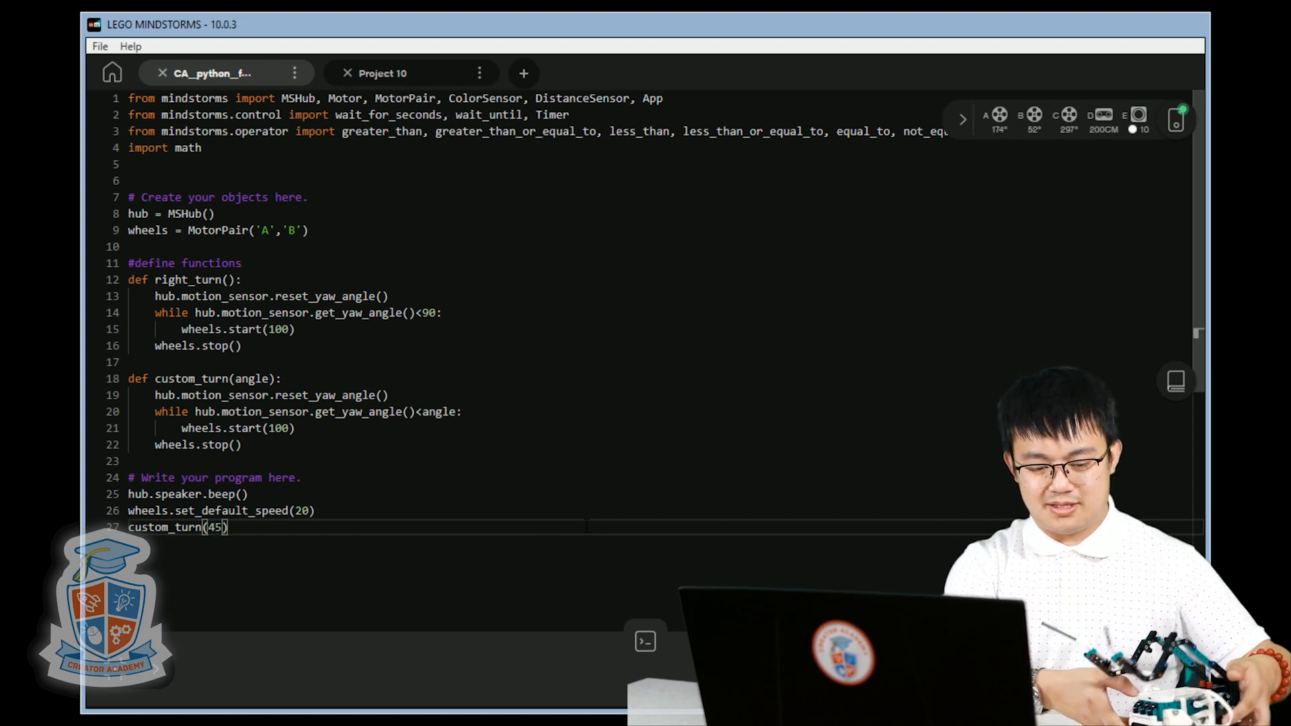